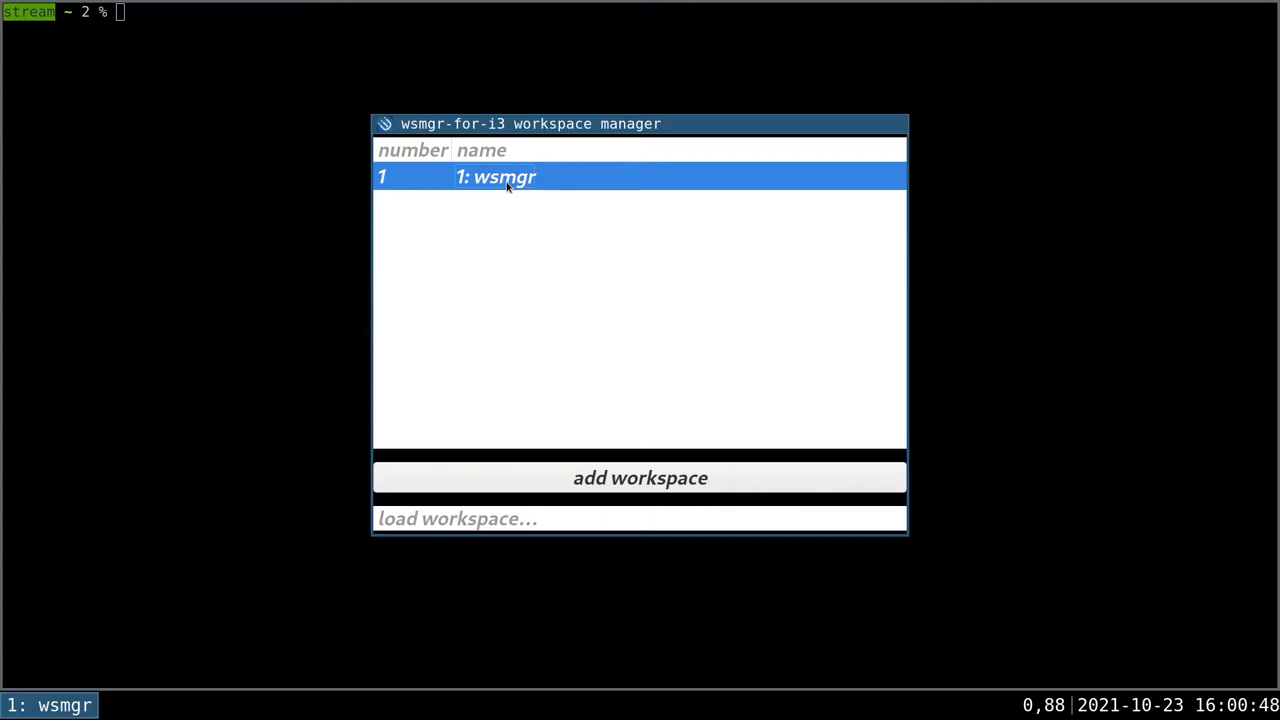
mouse_move(515, 231)
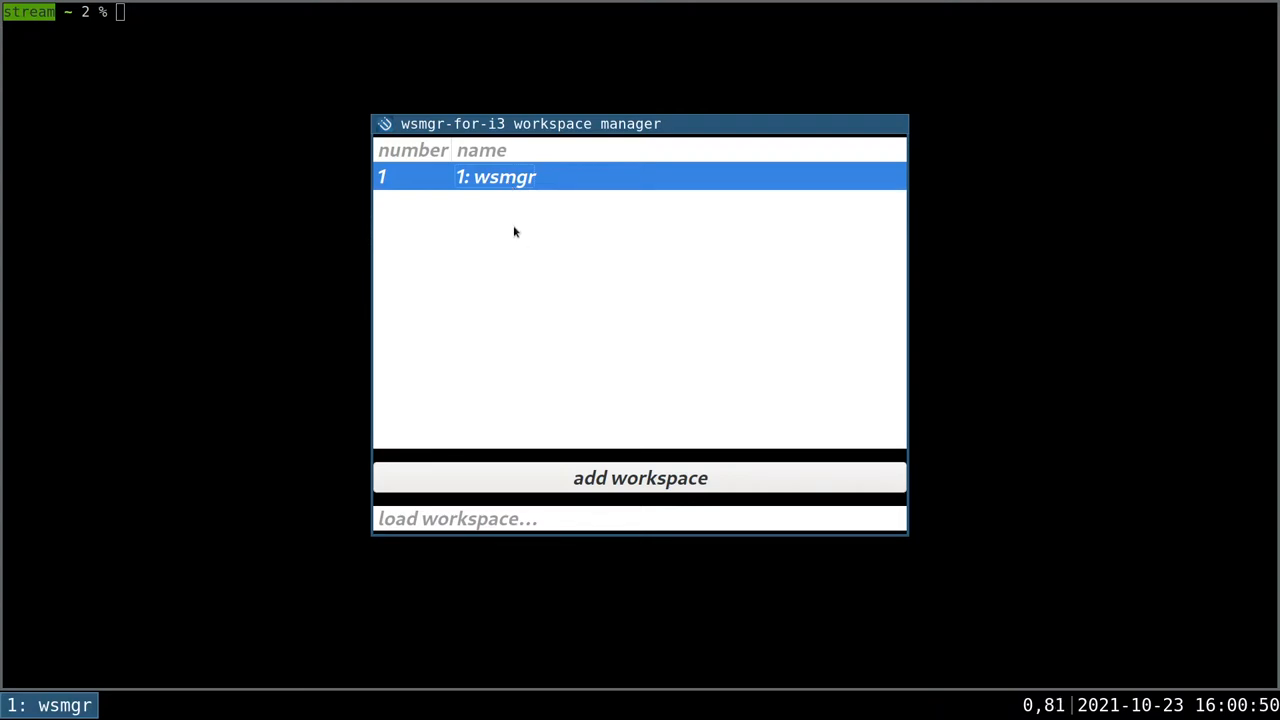
mouse_move(475, 247)
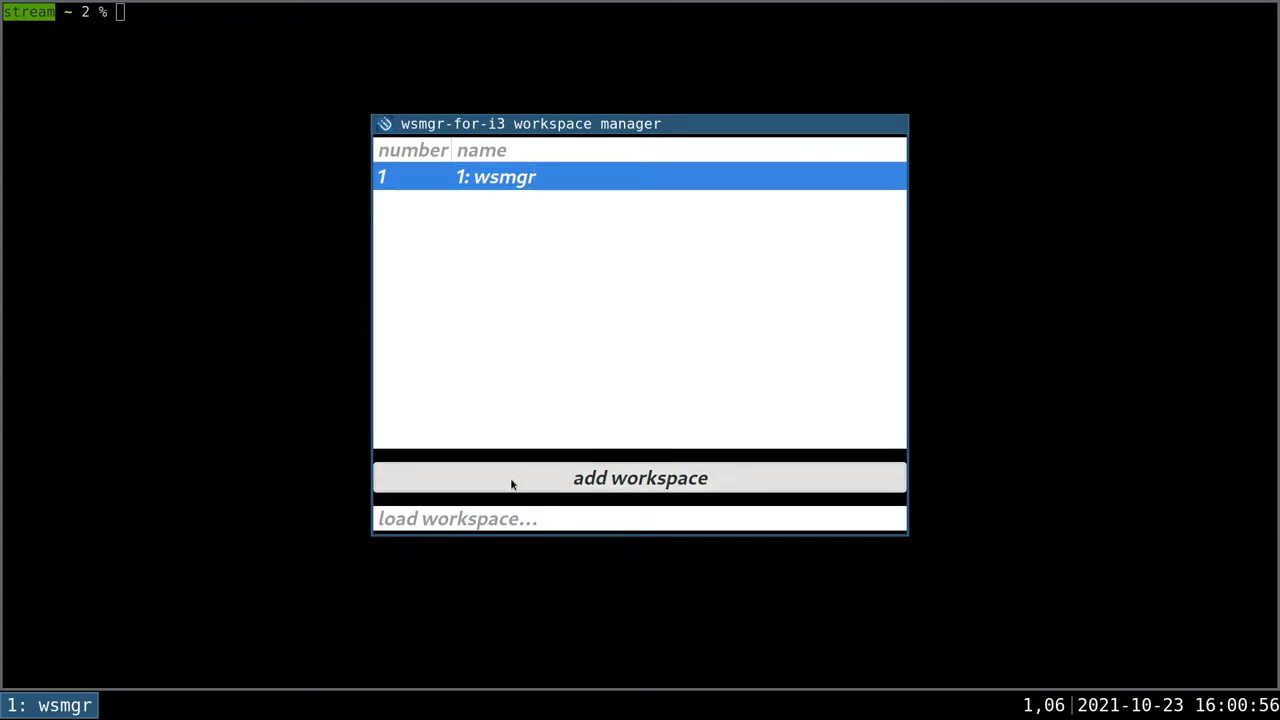
- Add a new workspace and rename it to 'distri'
left_click(640, 477)
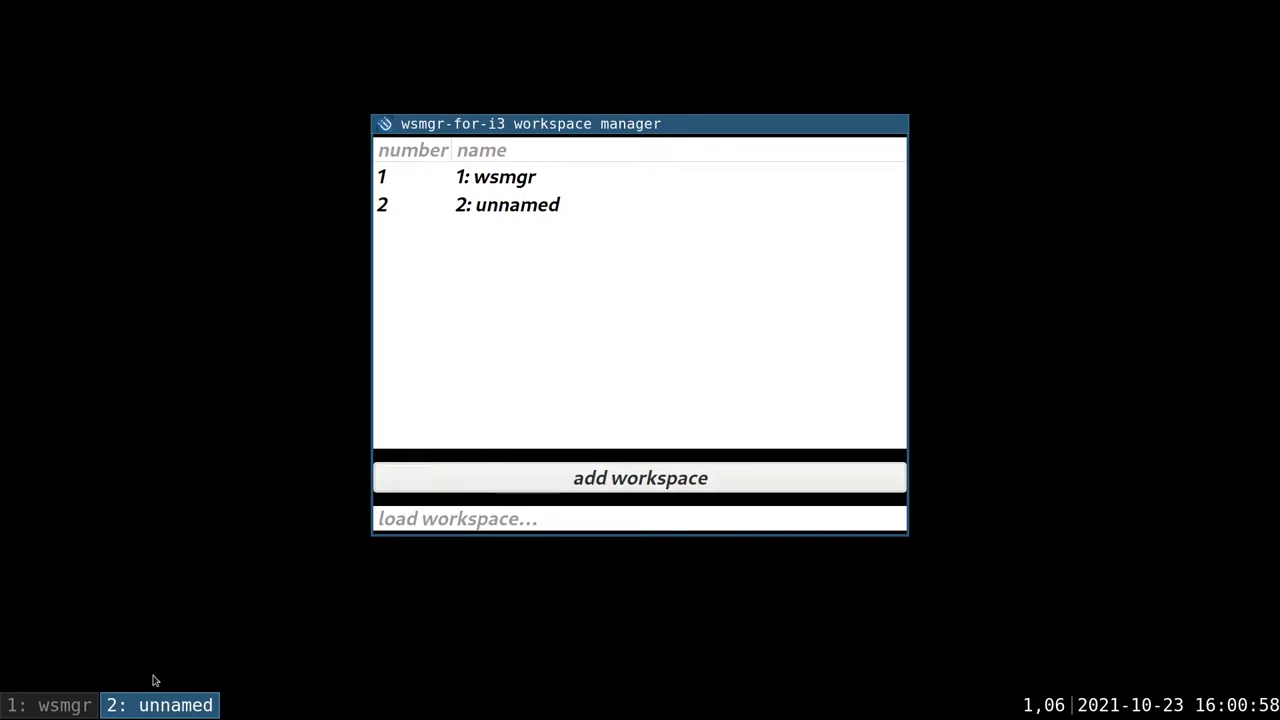
mouse_move(367, 265)
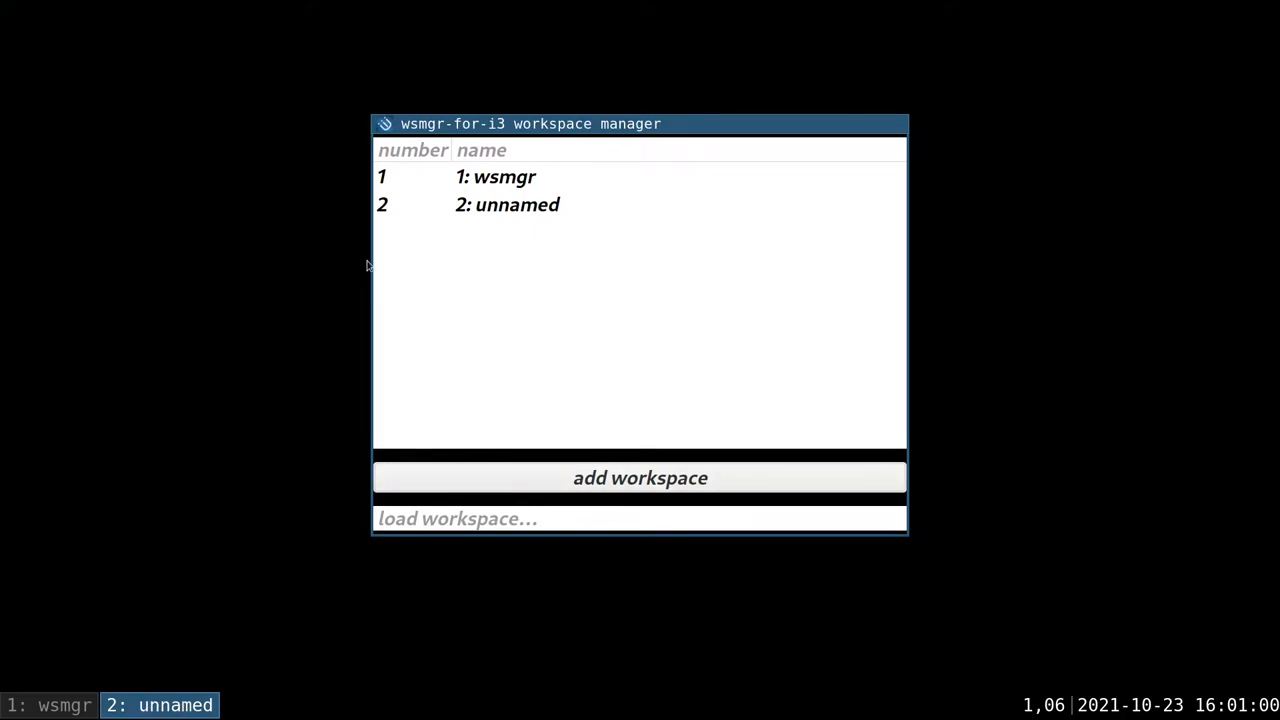
double_click(507, 204)
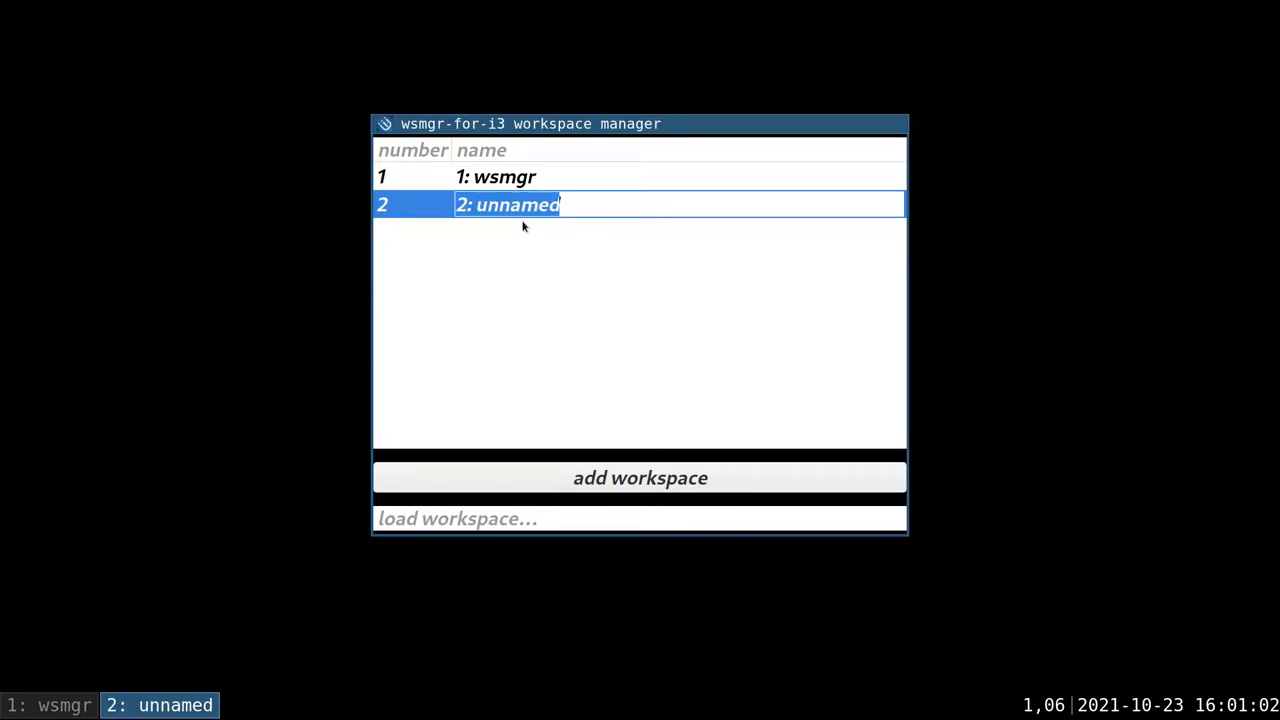
type("distri")
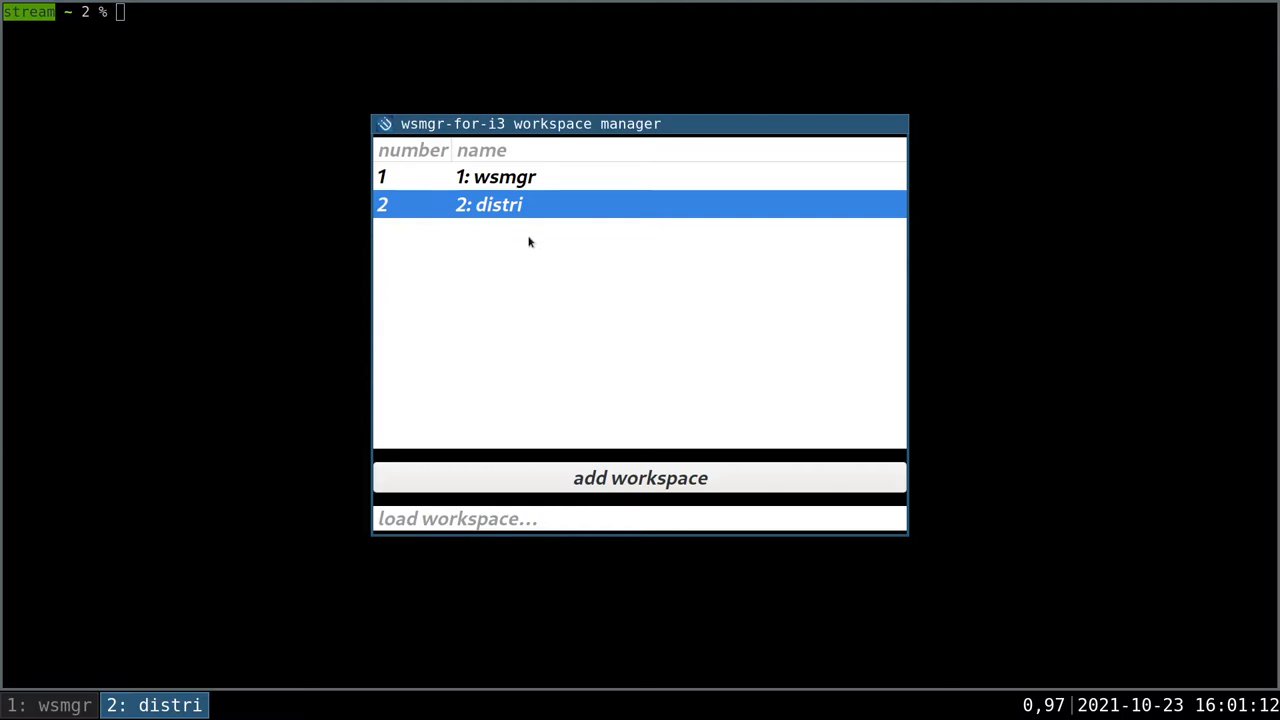
mouse_move(527, 205)
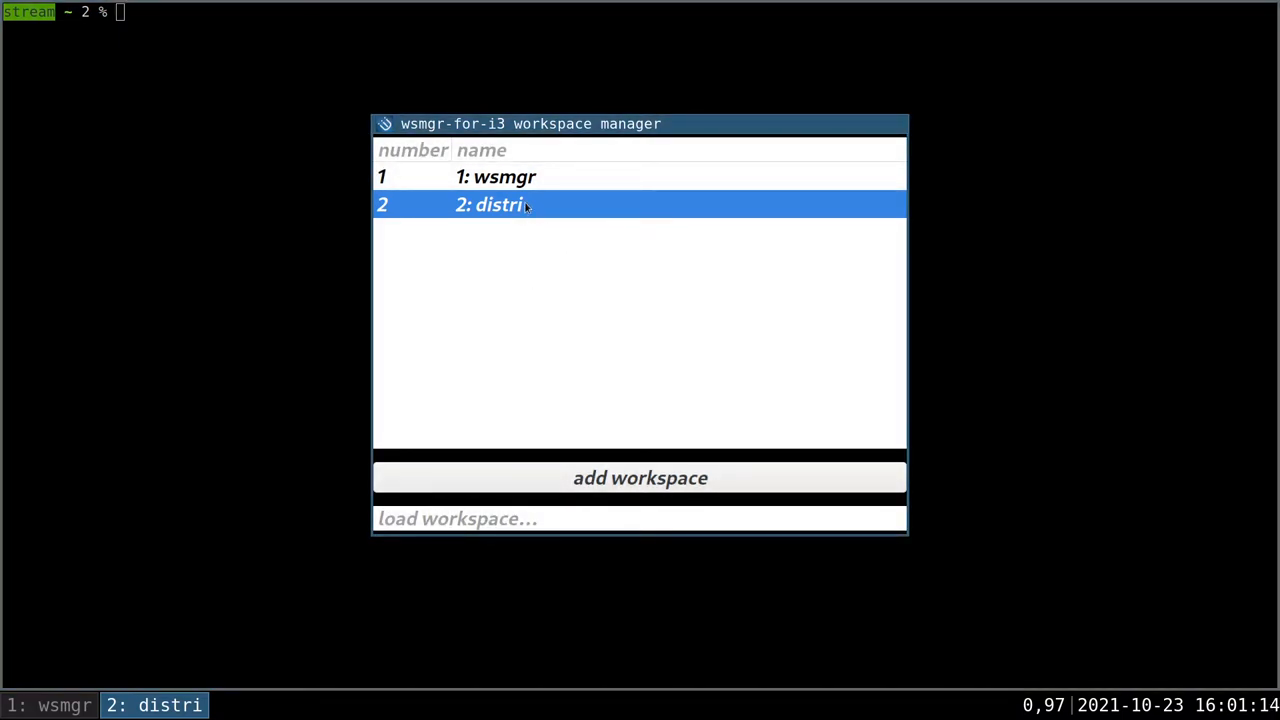
- Renumber distri to workspace 1 and switch to the wsmgr workspace
double_click(500, 204)
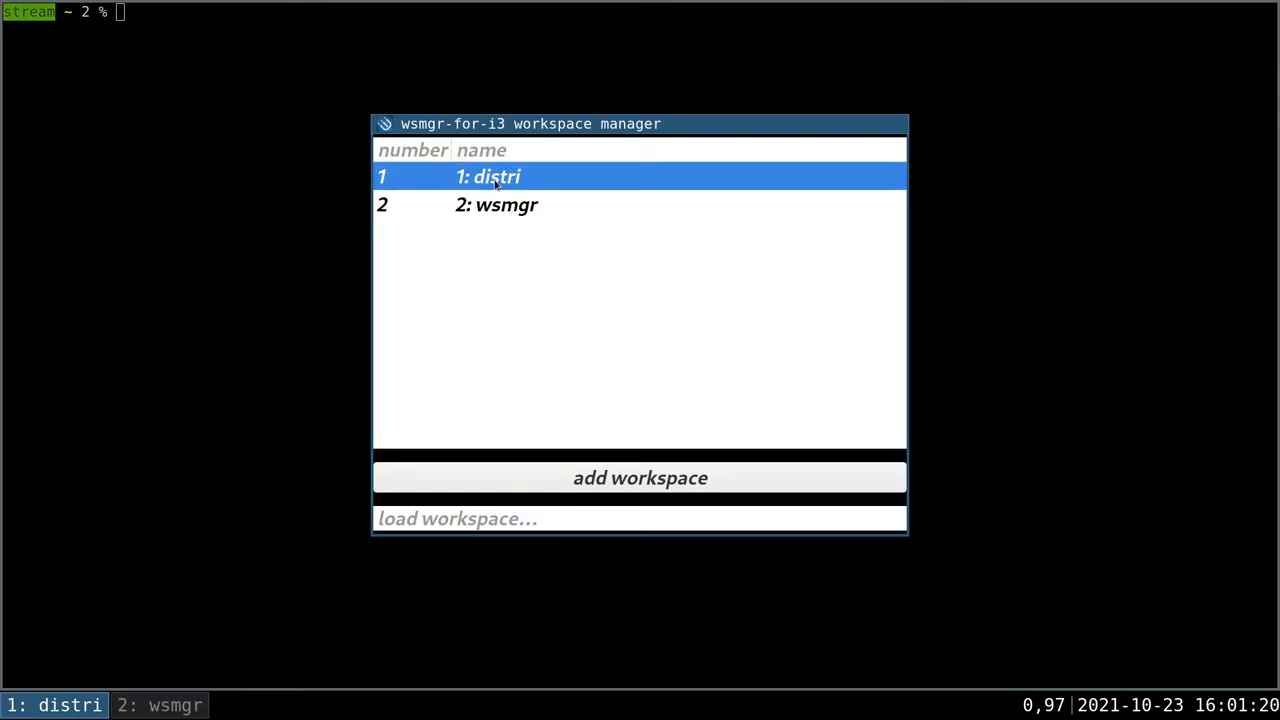
mouse_move(490, 224)
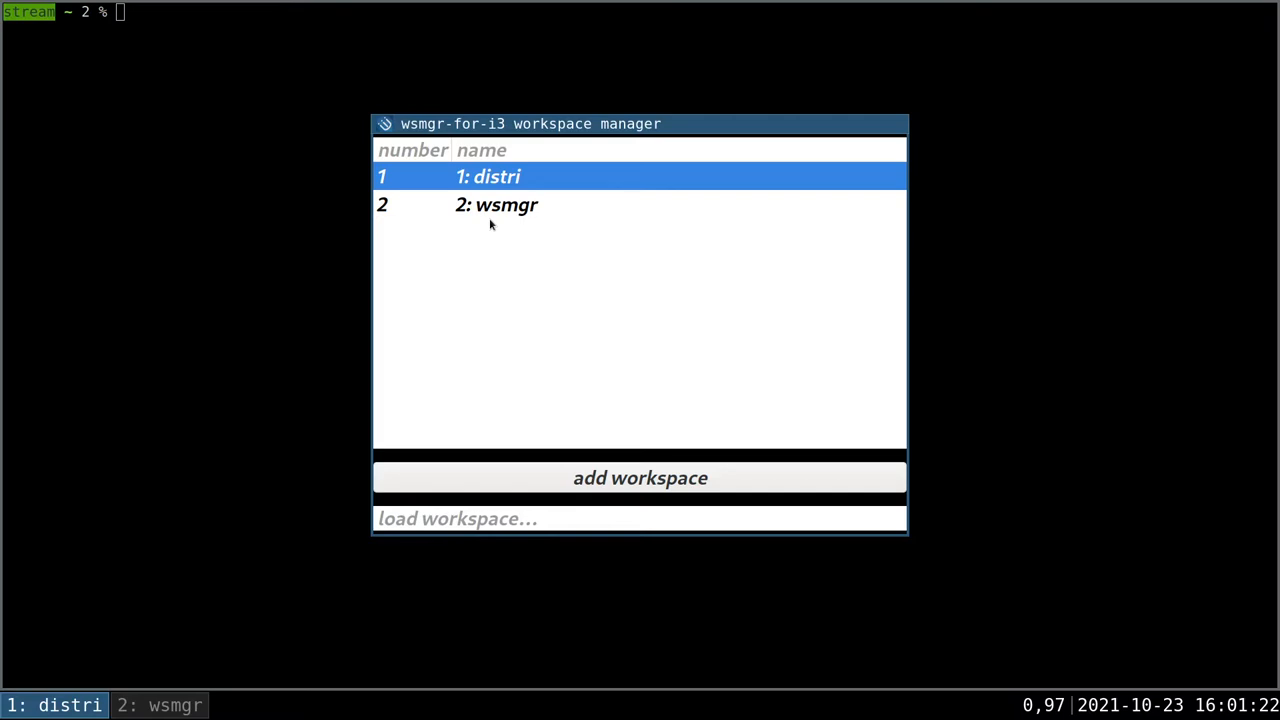
left_click(496, 204)
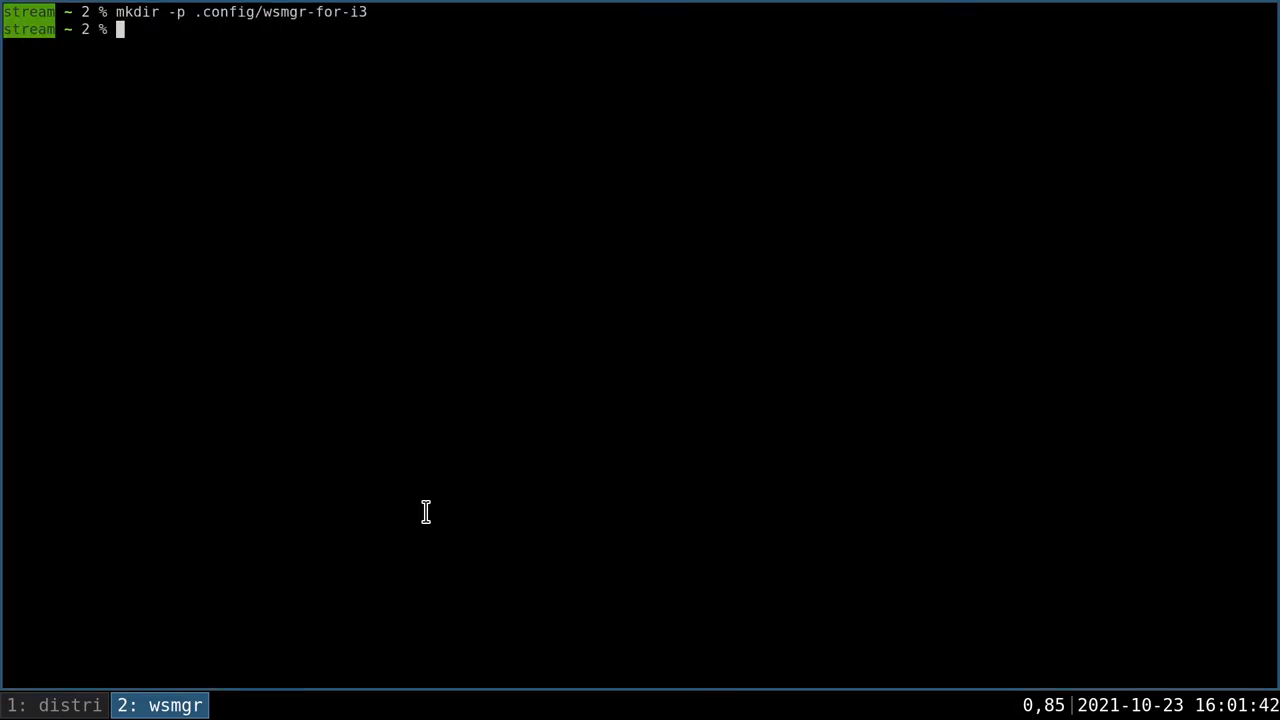
- Create wsmgr and distri folders in ~/.config/wsmgr-for-i3 with a wsmgr/cwd symlink to ~/wsmgr-for-i3
type("cd .config/wsmgr-for-i3")
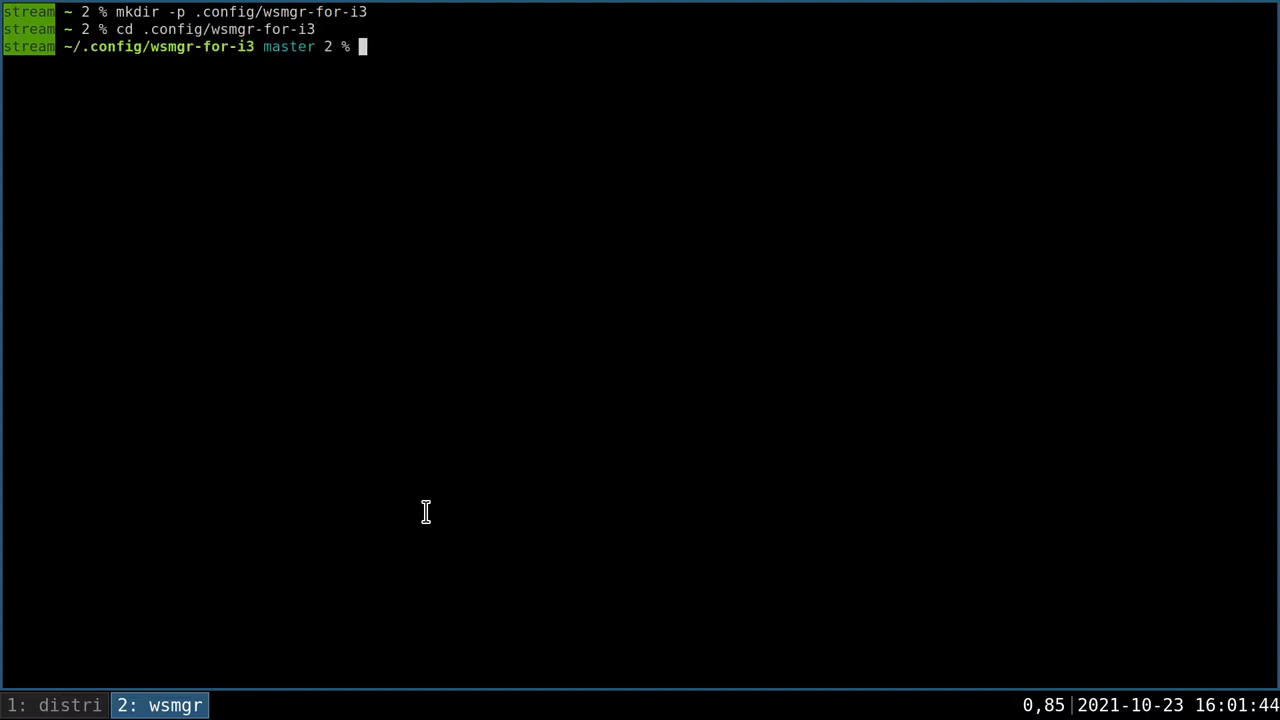
type("mkdir distri")
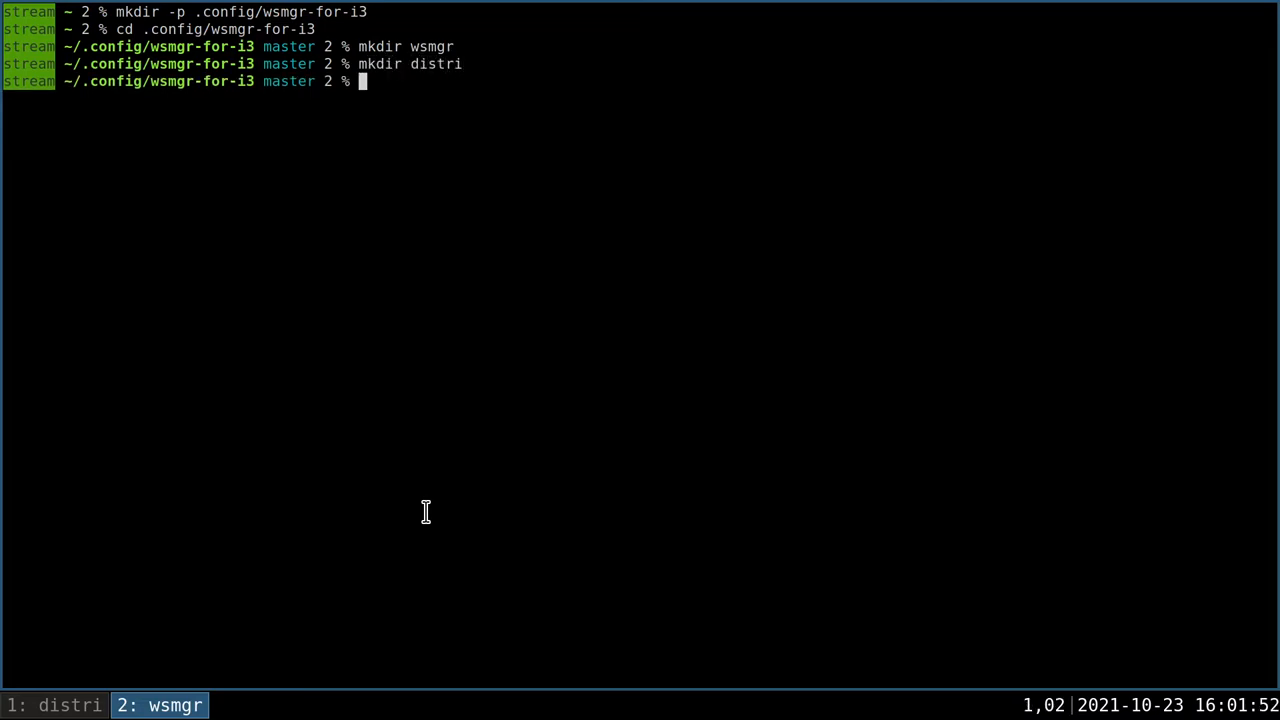
type("cd wsmgr")
type("ln -s")
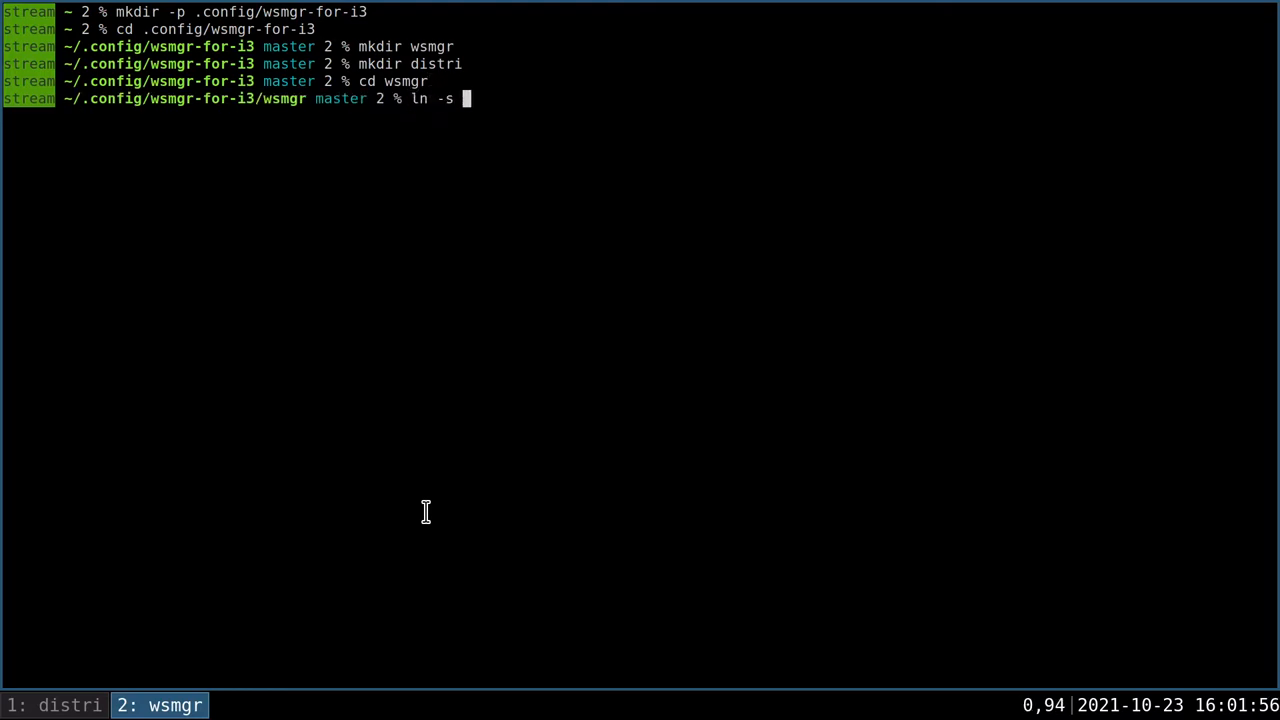
type("~/wsmgr-for-i3/")
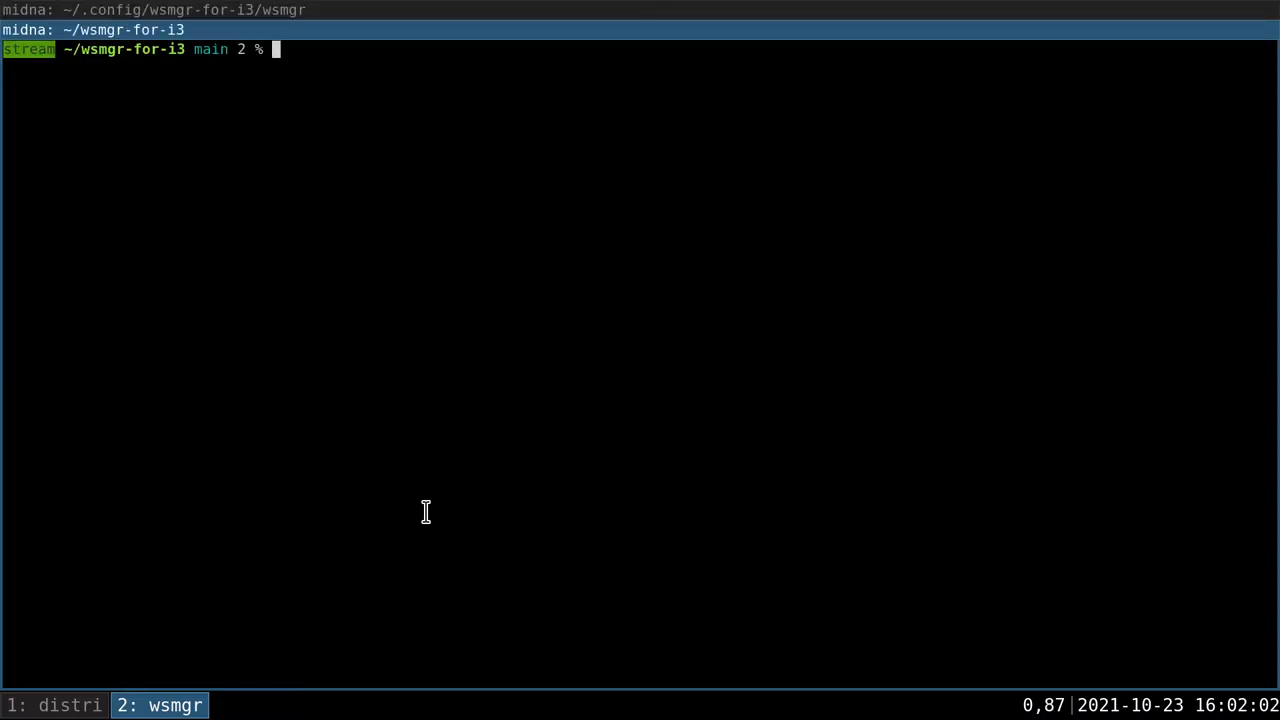
type("l")
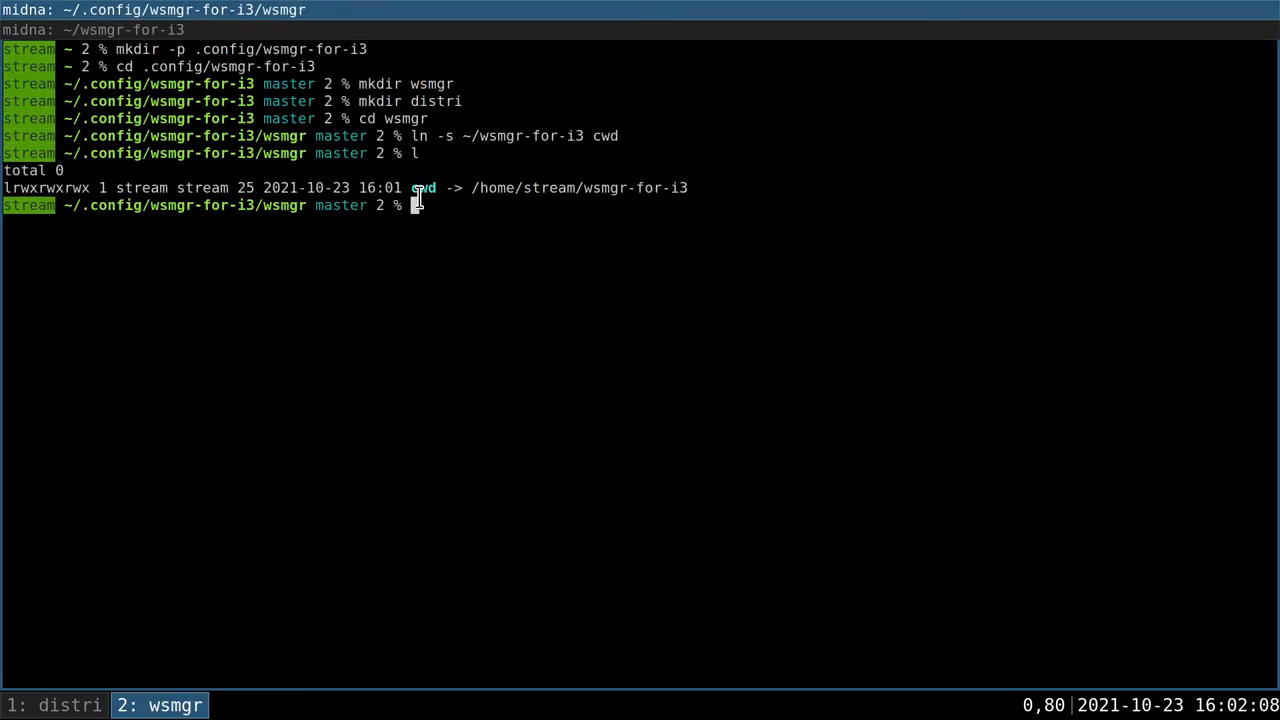
mouse_move(446, 283)
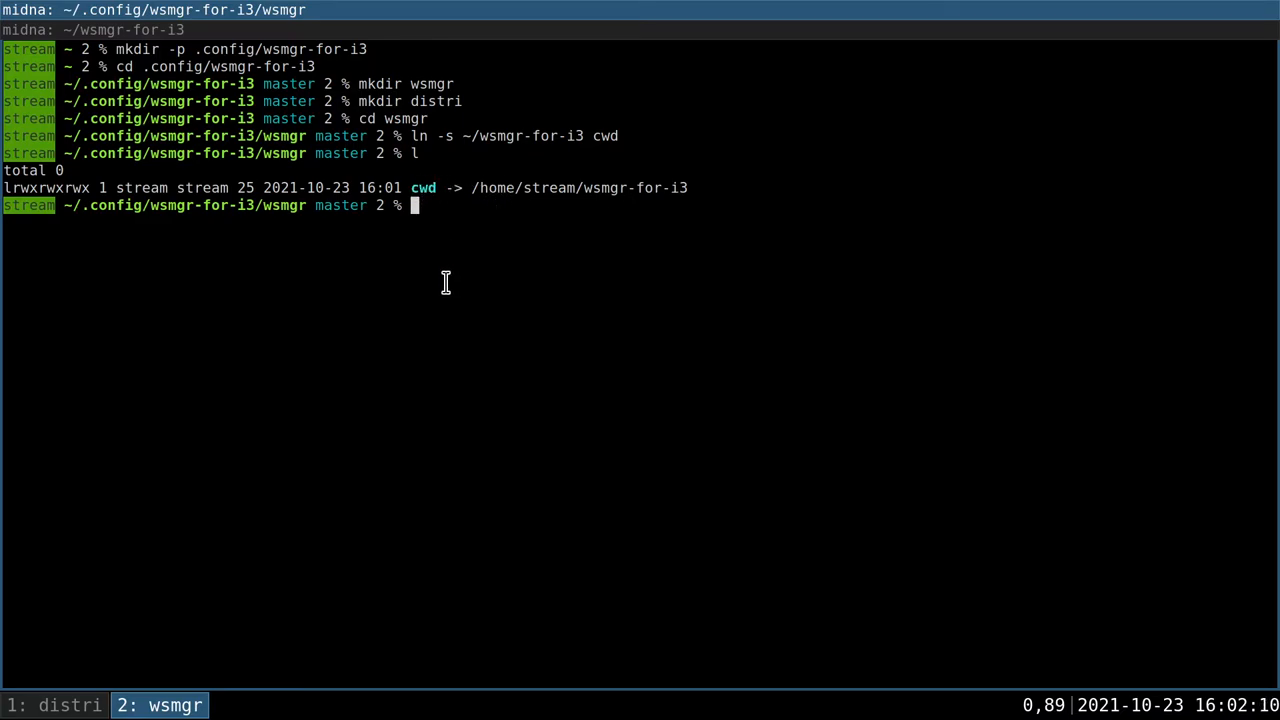
mouse_move(445, 297)
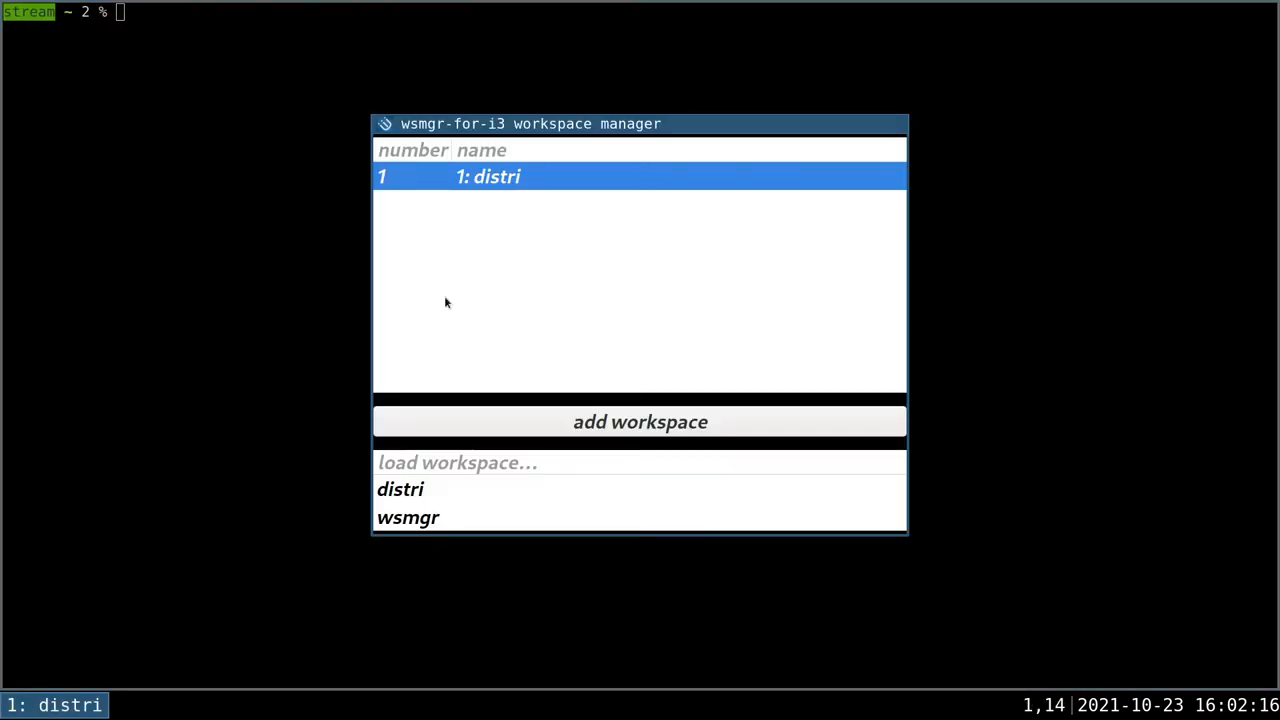
mouse_move(429, 497)
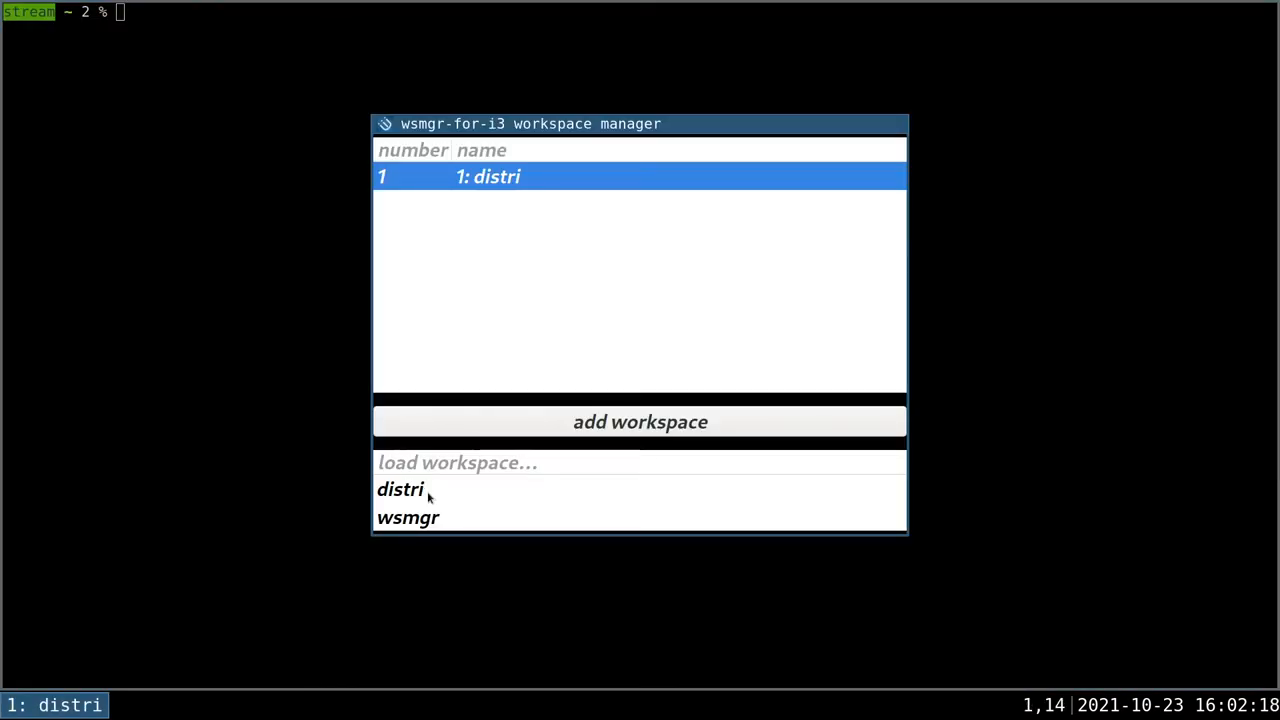
- Load the saved wsmgr workspace from the 'load workspace…' list and switch to it
left_click(408, 517)
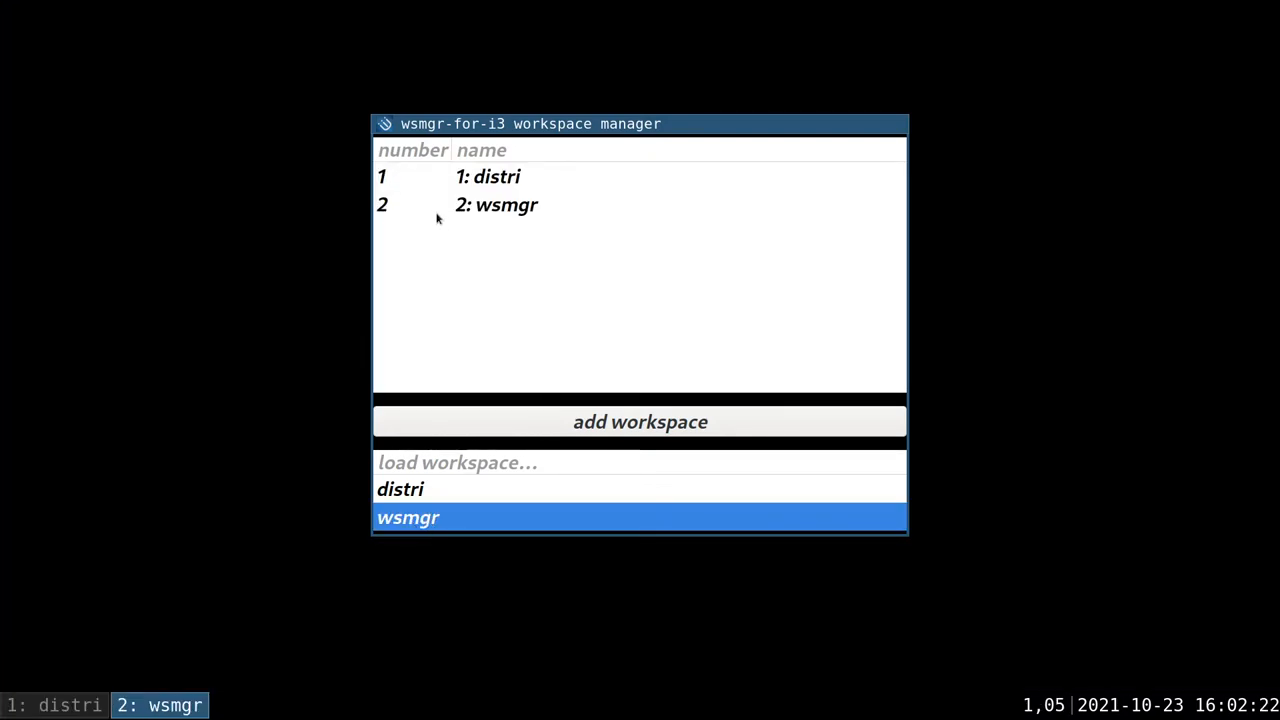
left_click(408, 517)
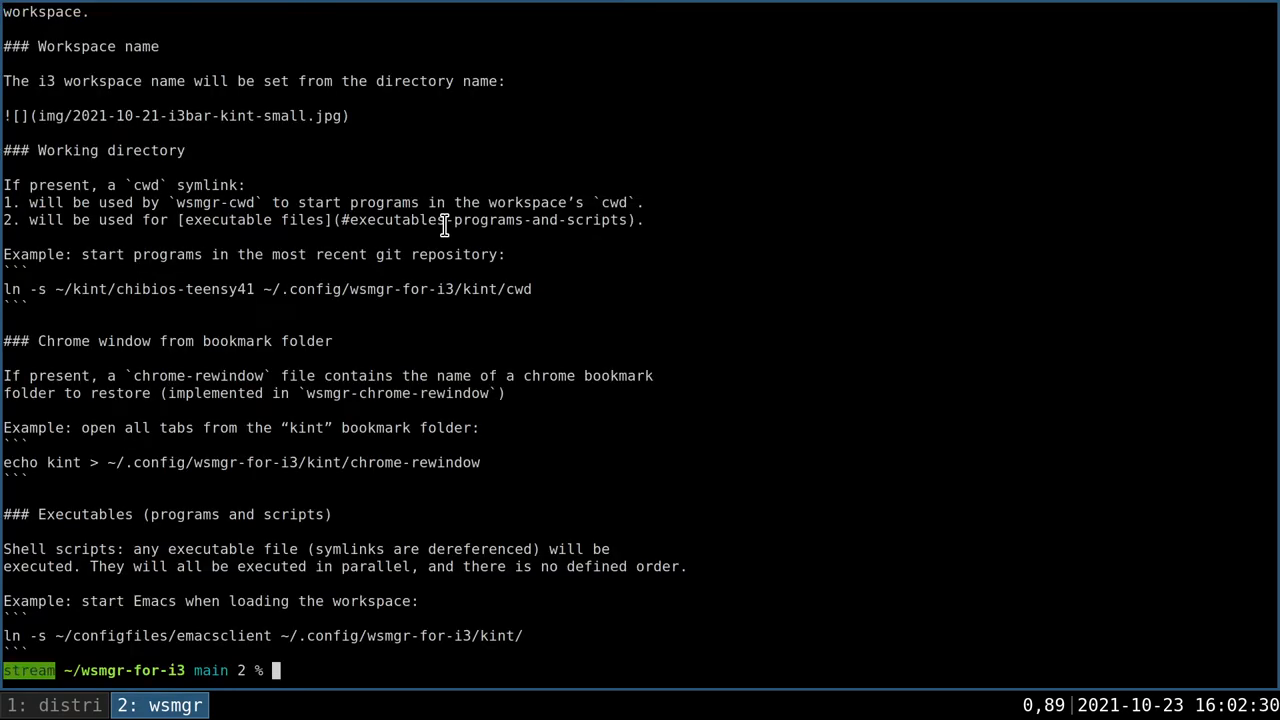
- Symlink ~/configfiles/zmacsclient into ~/.config/wsmgr-for-i3/wsmgr/
double_click(110, 150)
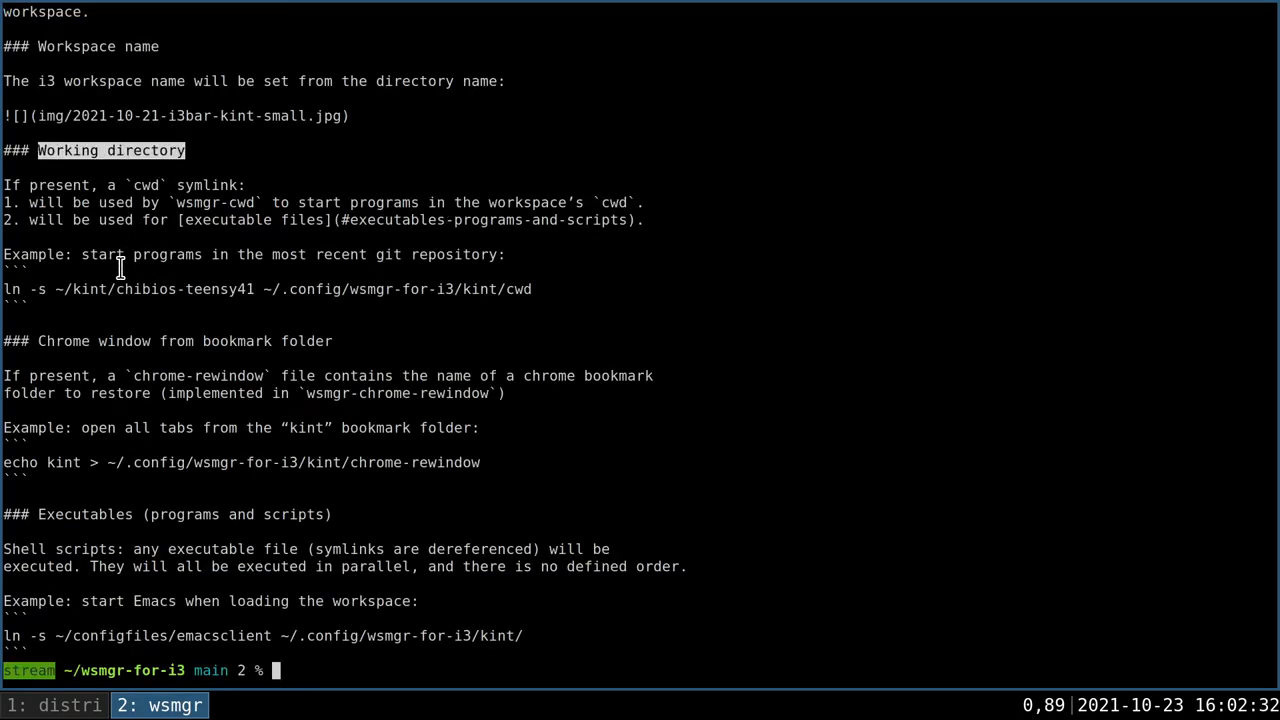
double_click(128, 514)
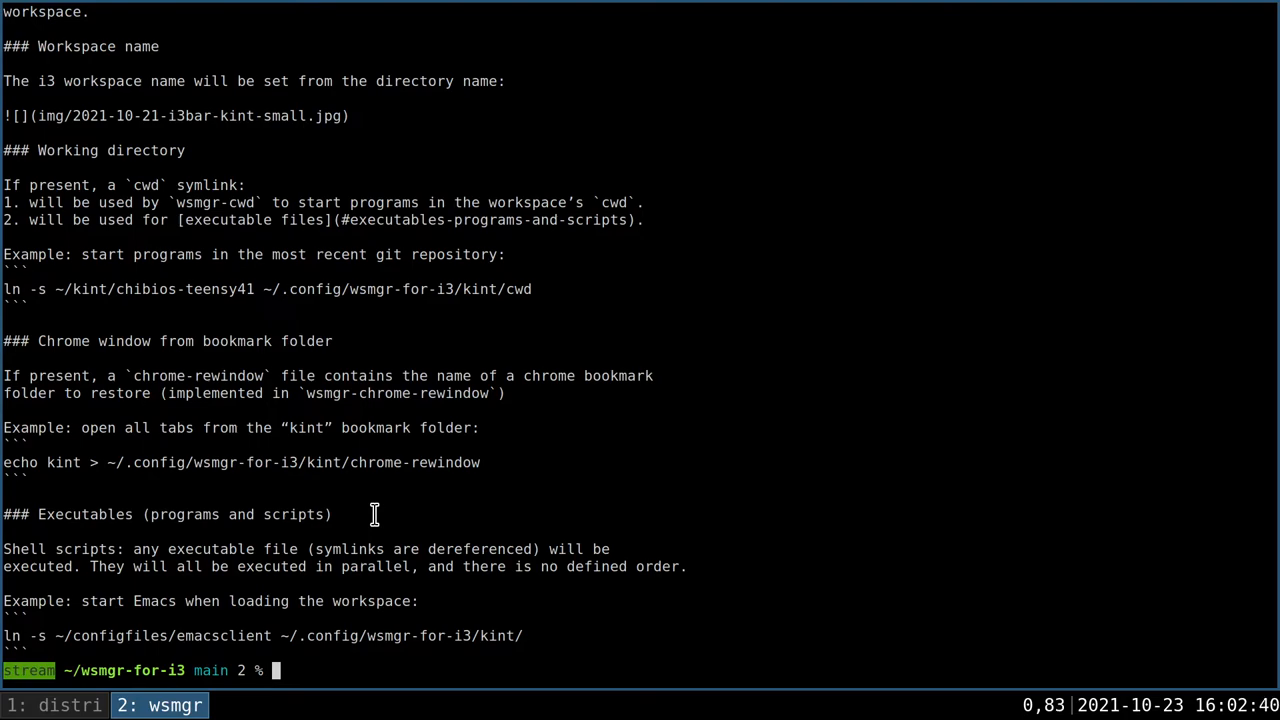
type("ln -s ~/co")
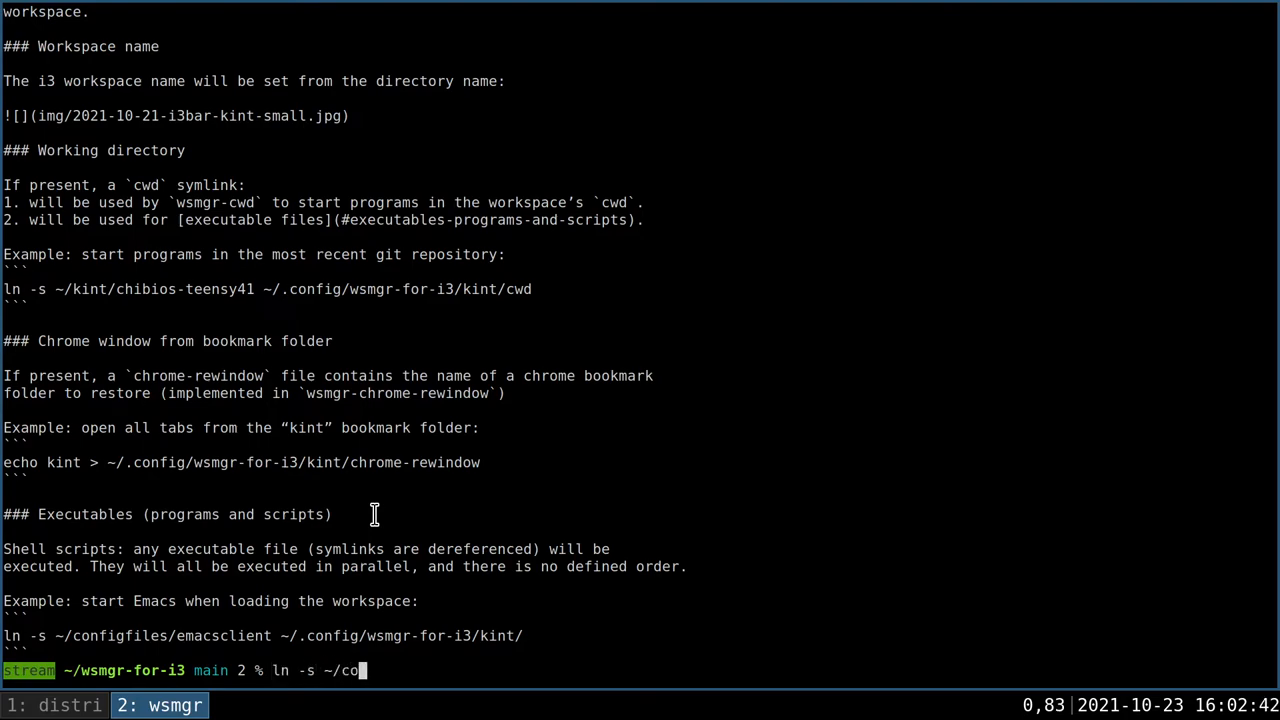
type("nfigfiles/zmacsclient")
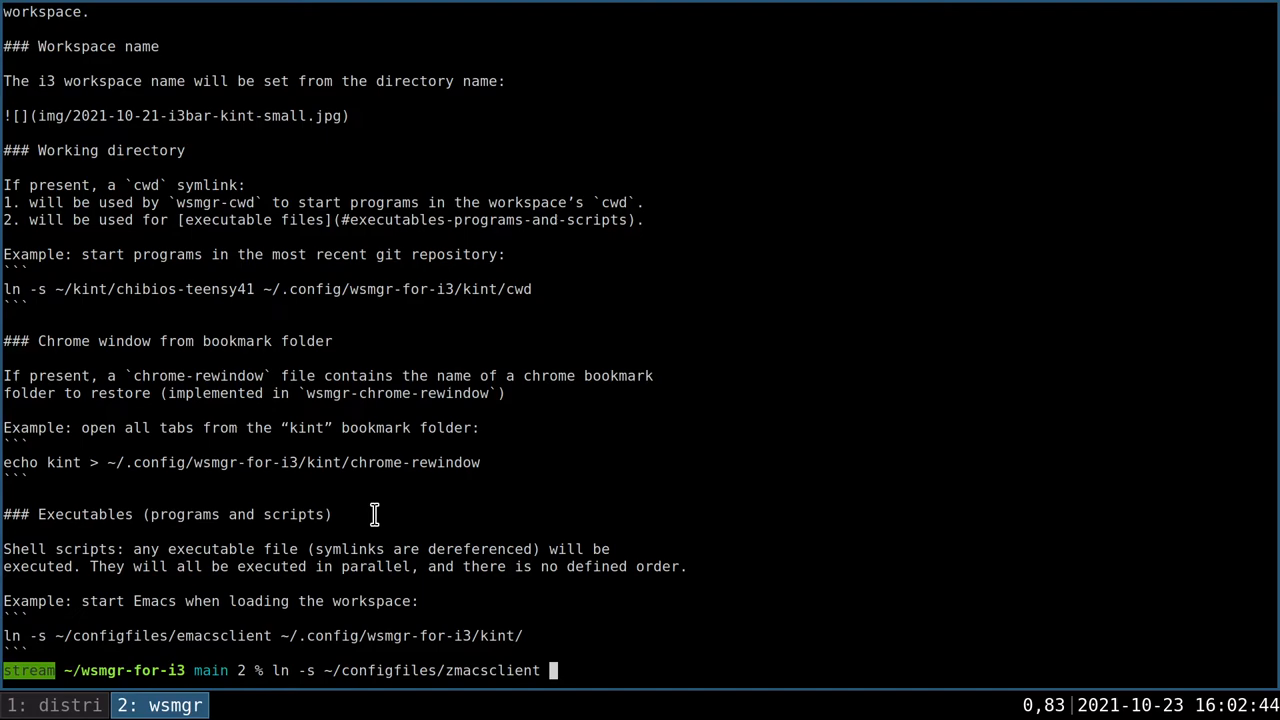
type("~/.config/wsmgr-for-i3/")
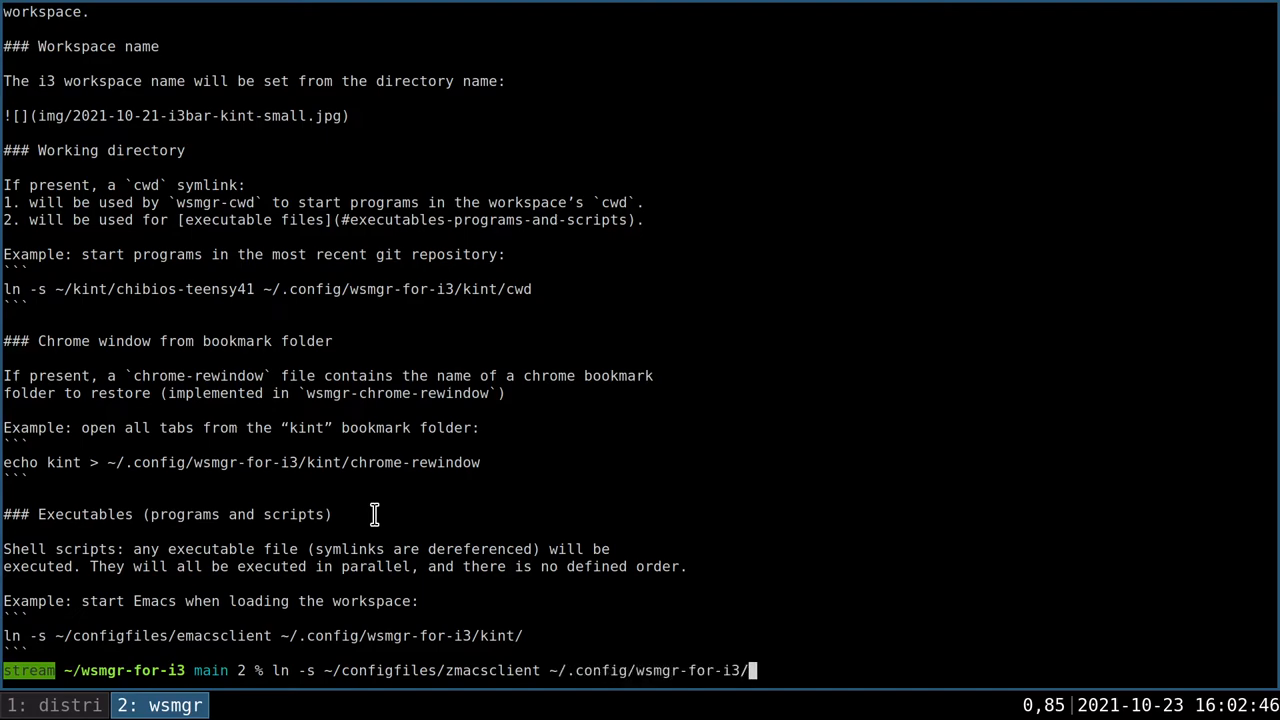
type("wsmgr/")
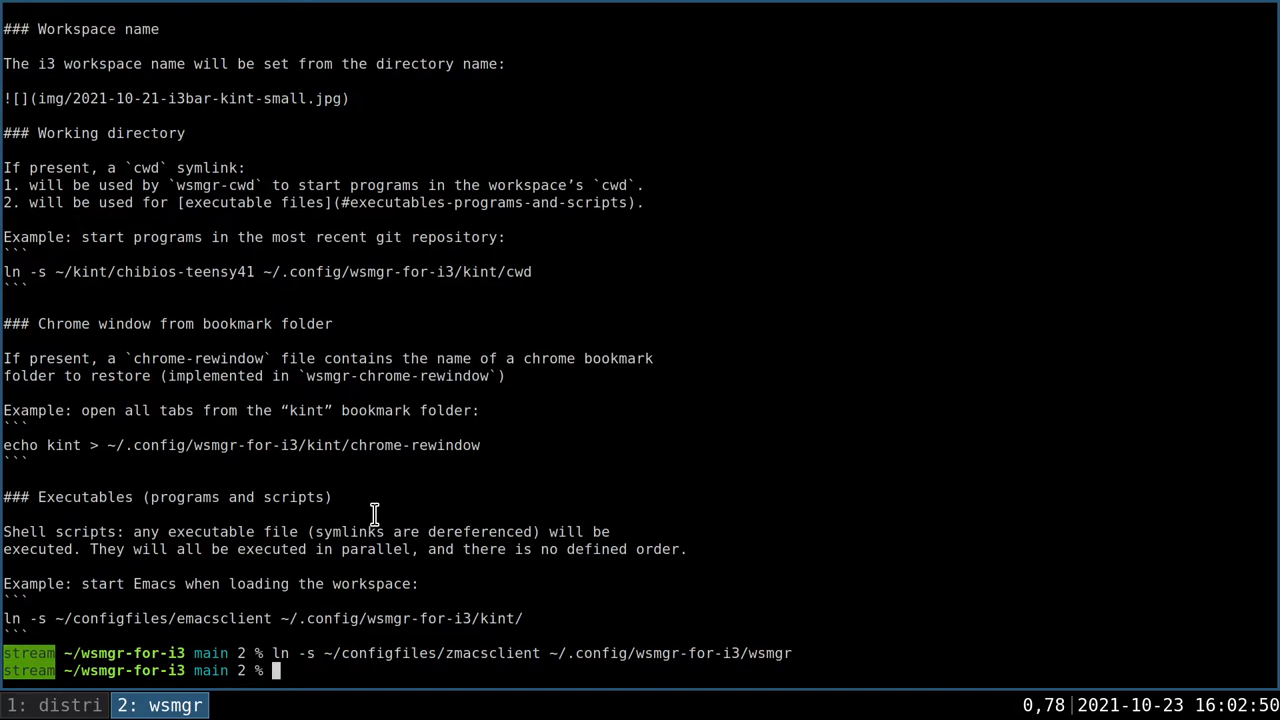
mouse_move(438, 587)
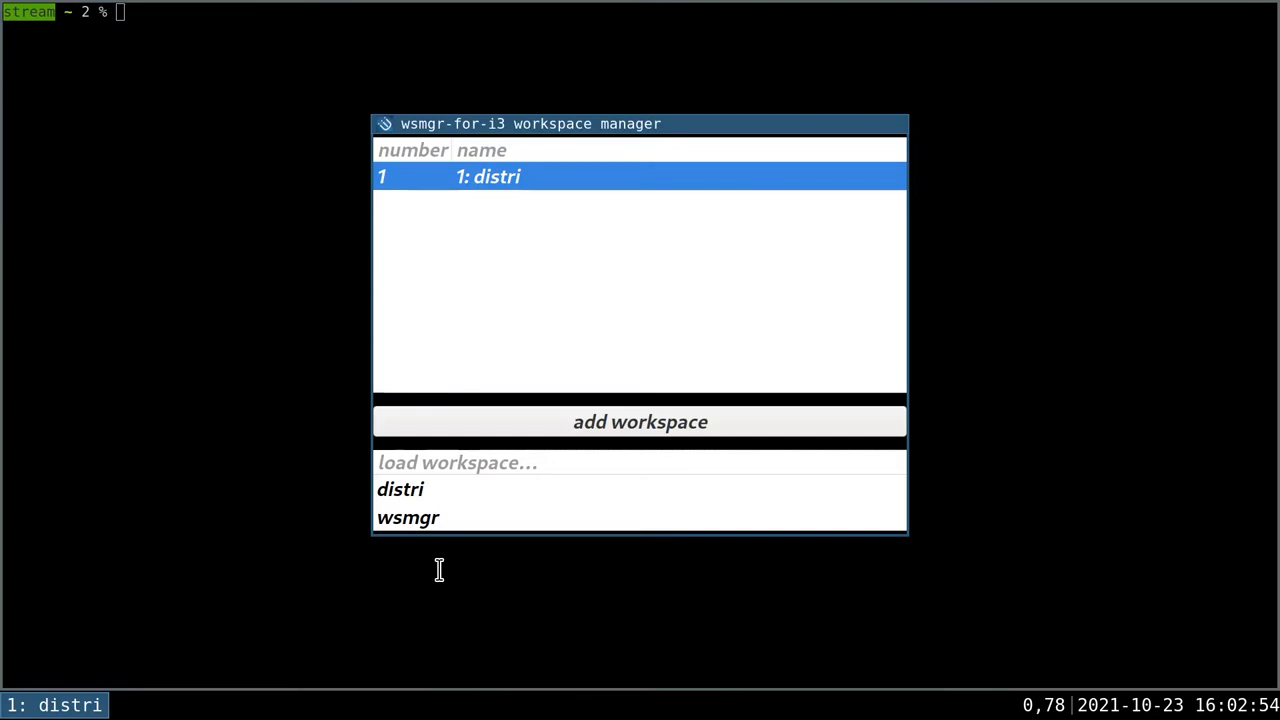
- Reload the wsmgr workspace so Emacs opens in ~/wsmgr-for-i3
left_click(408, 517)
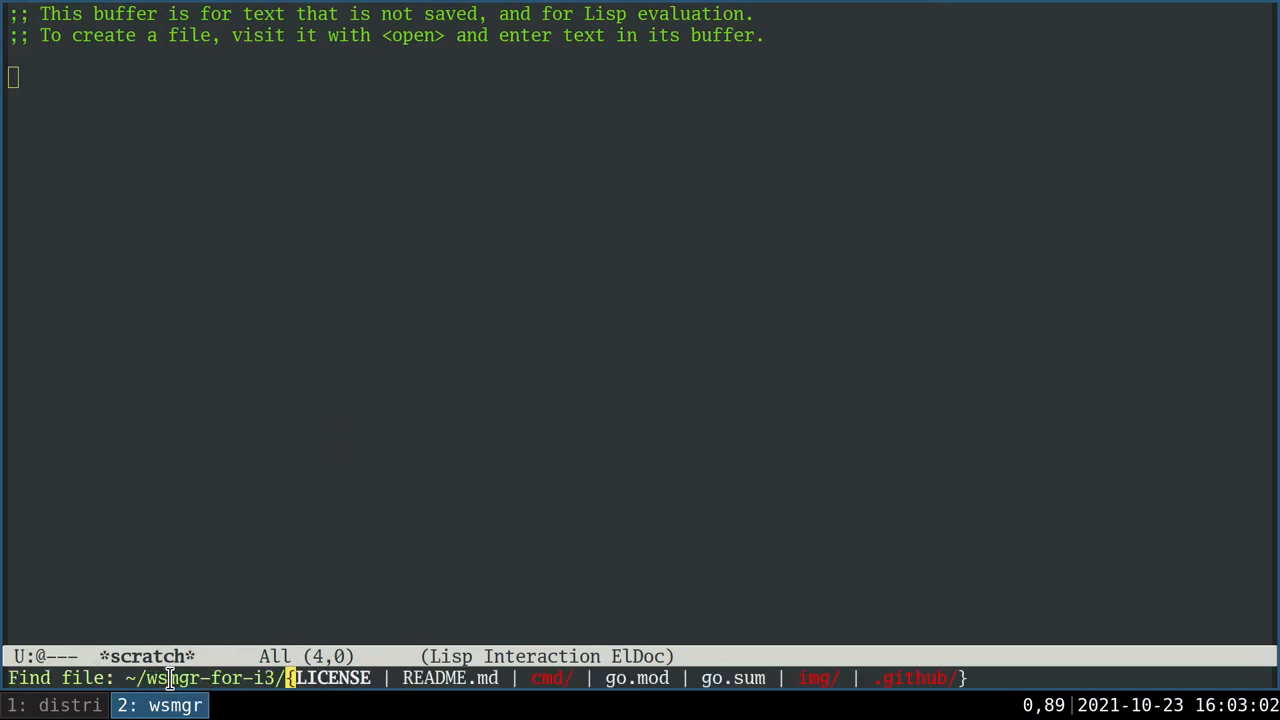
mouse_move(275, 521)
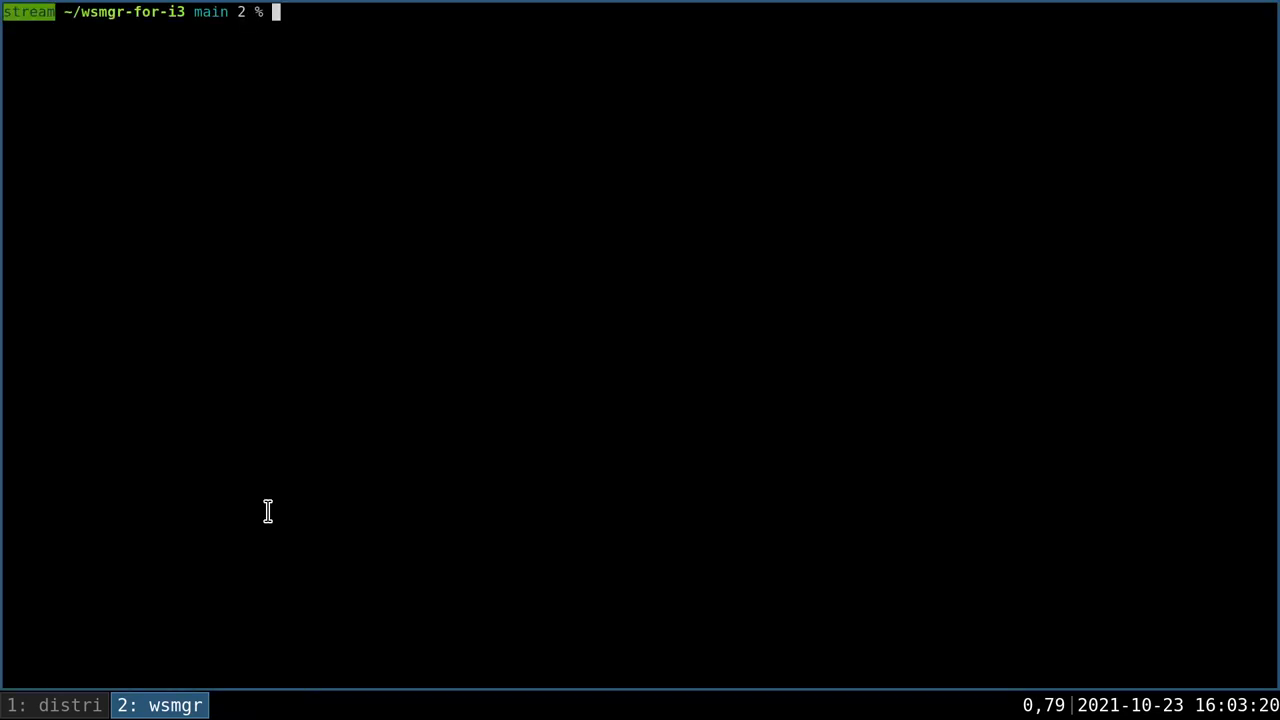
- Launch Chrome via i3 exec and bookmark the gokrazy quickstart and kernel PR tabs as one folder
type("i3 exec google")
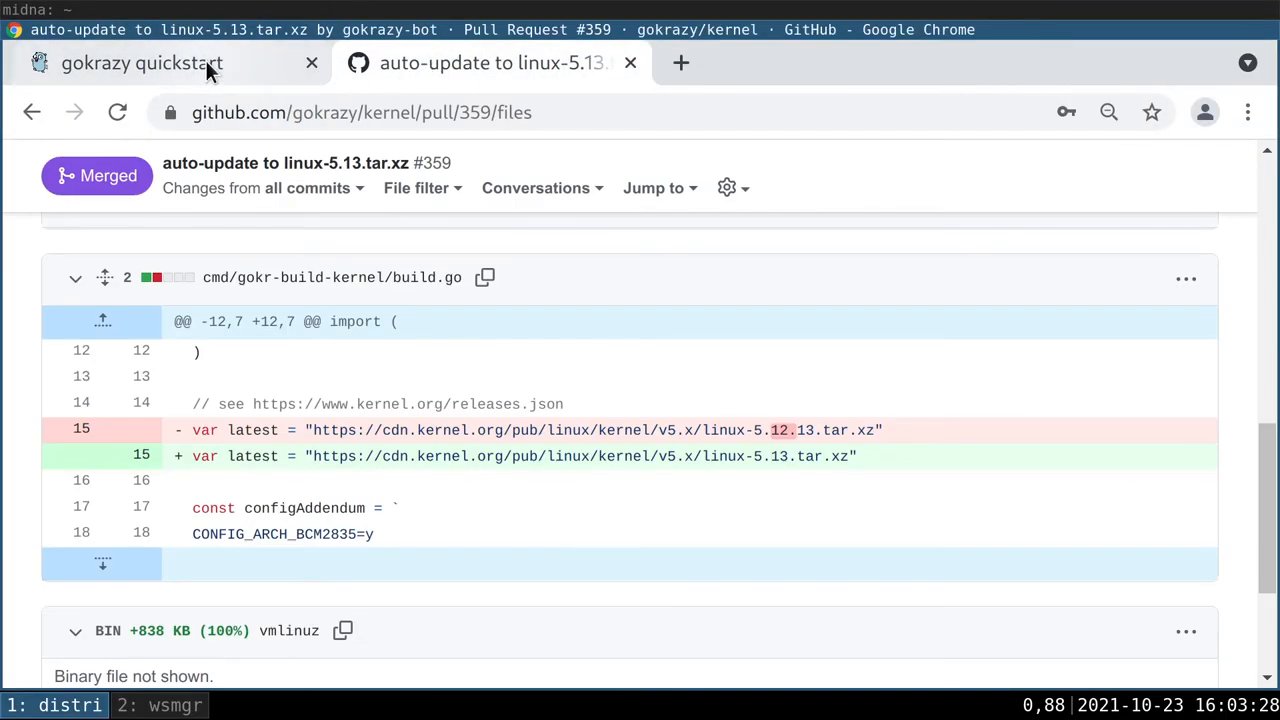
left_click(142, 62)
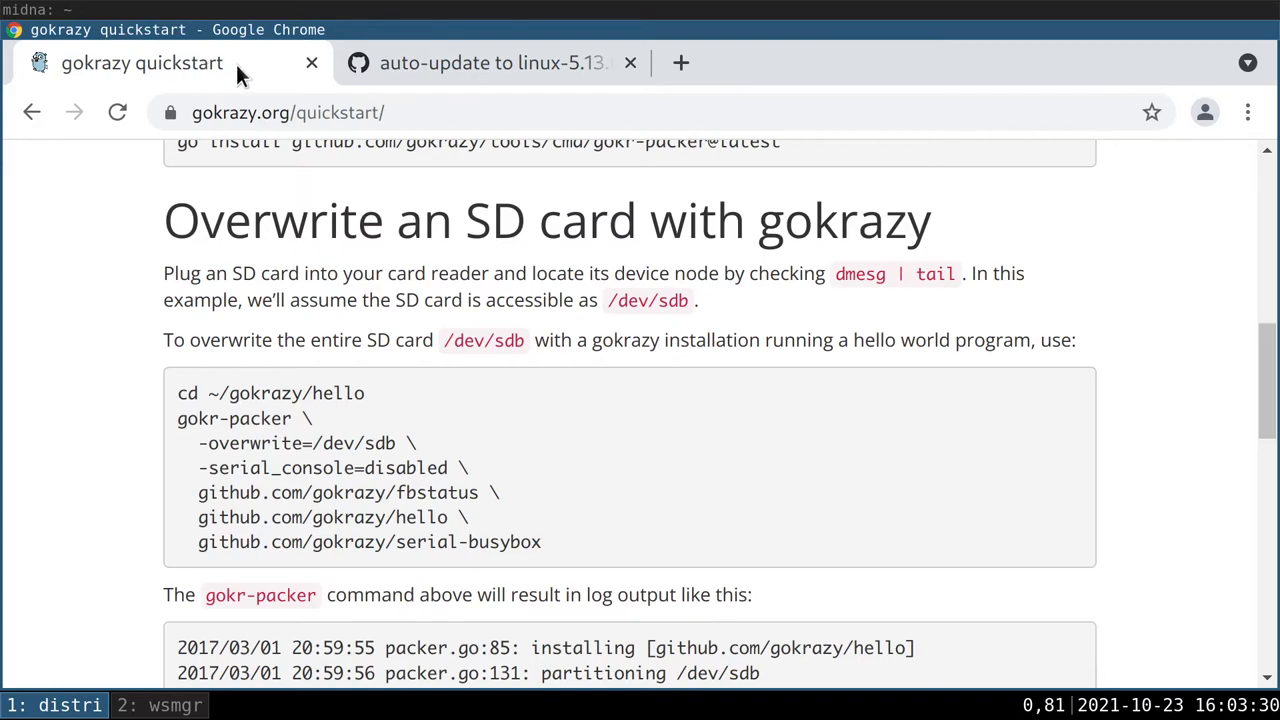
left_click(493, 62)
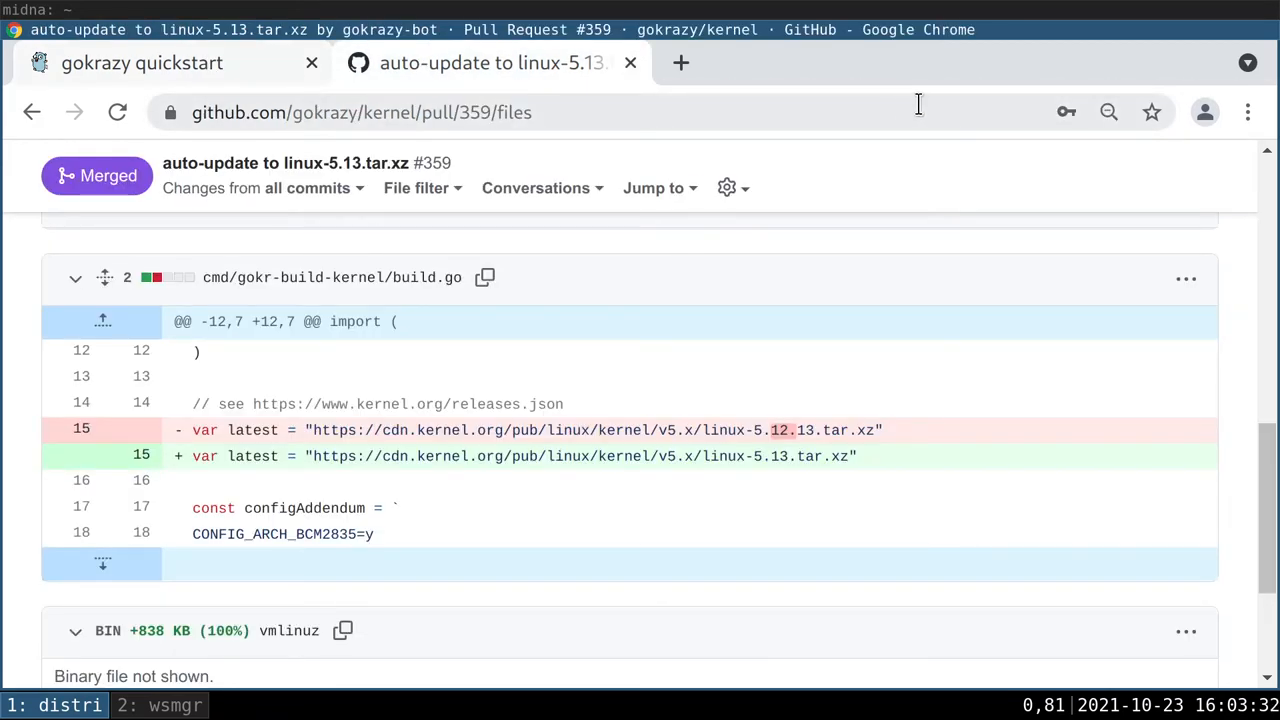
left_click(1247, 112)
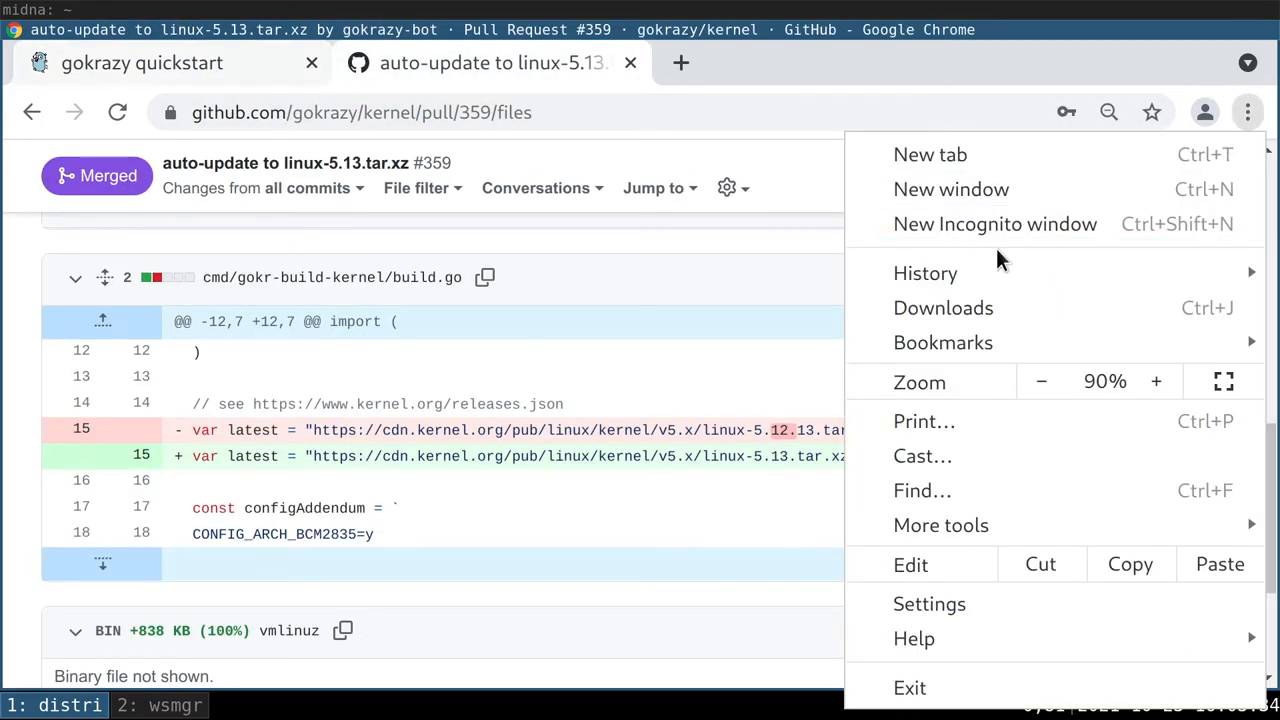
left_click(942, 342)
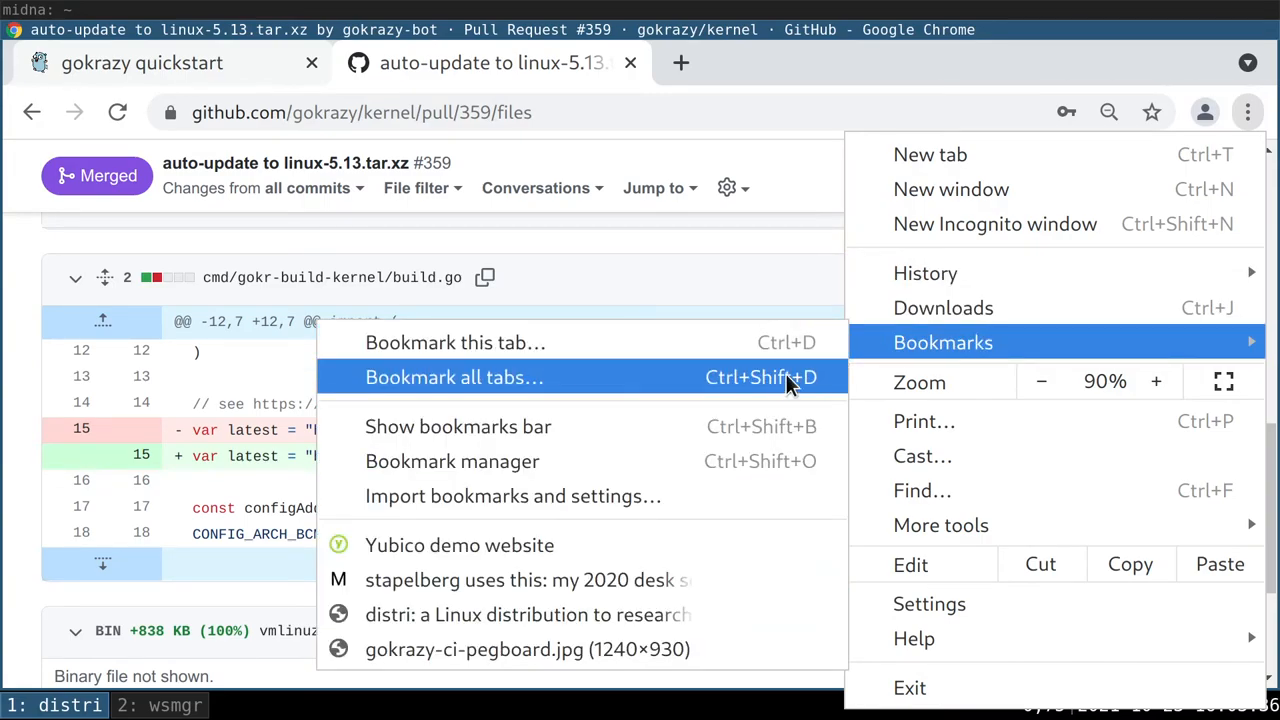
left_click(453, 377)
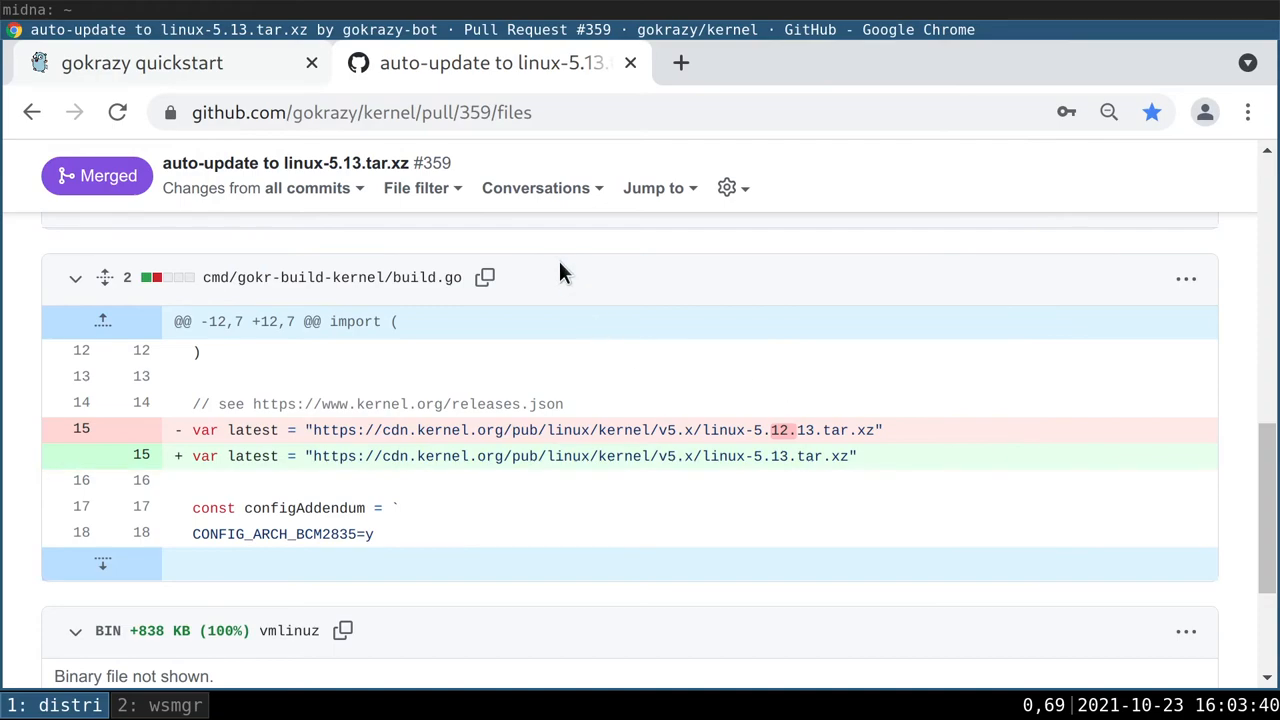
left_click(142, 62)
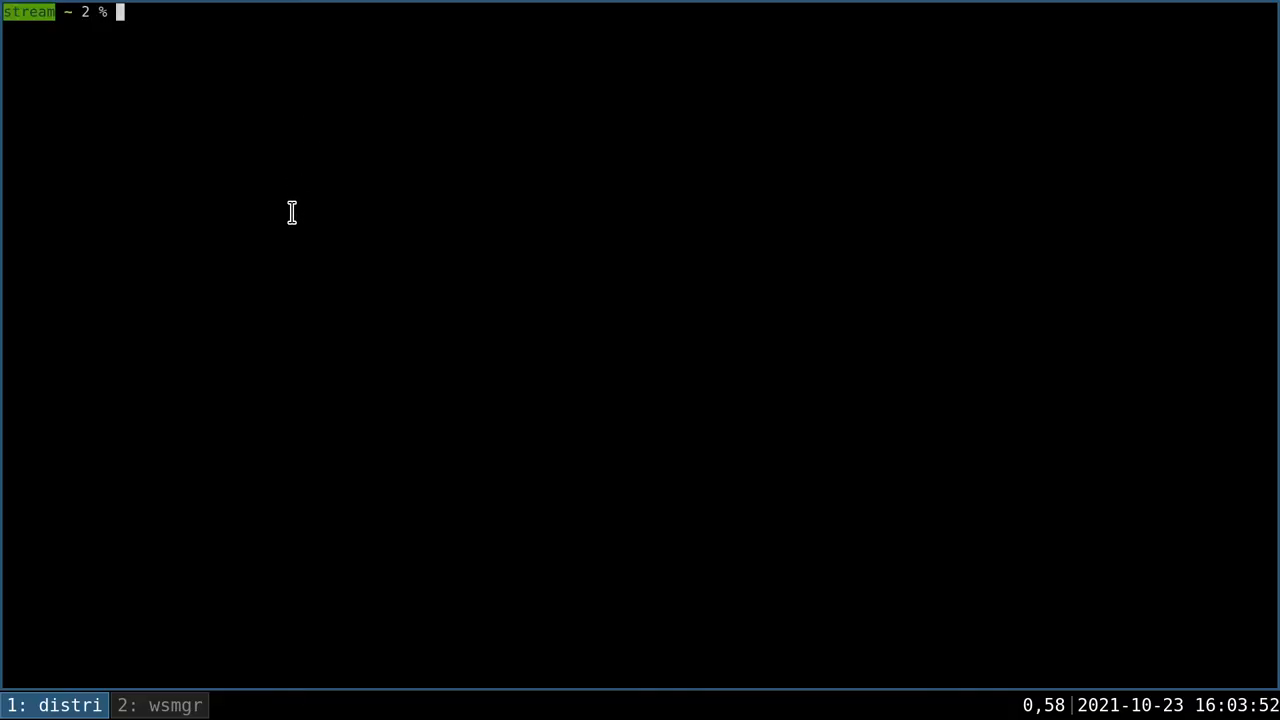
- In ~/.config/wsmgr-for-i3/wsmgr, echo the gokrazy bookmark folder name into chrome-rewindow
type("cd .config/wsmgr-for-i3")
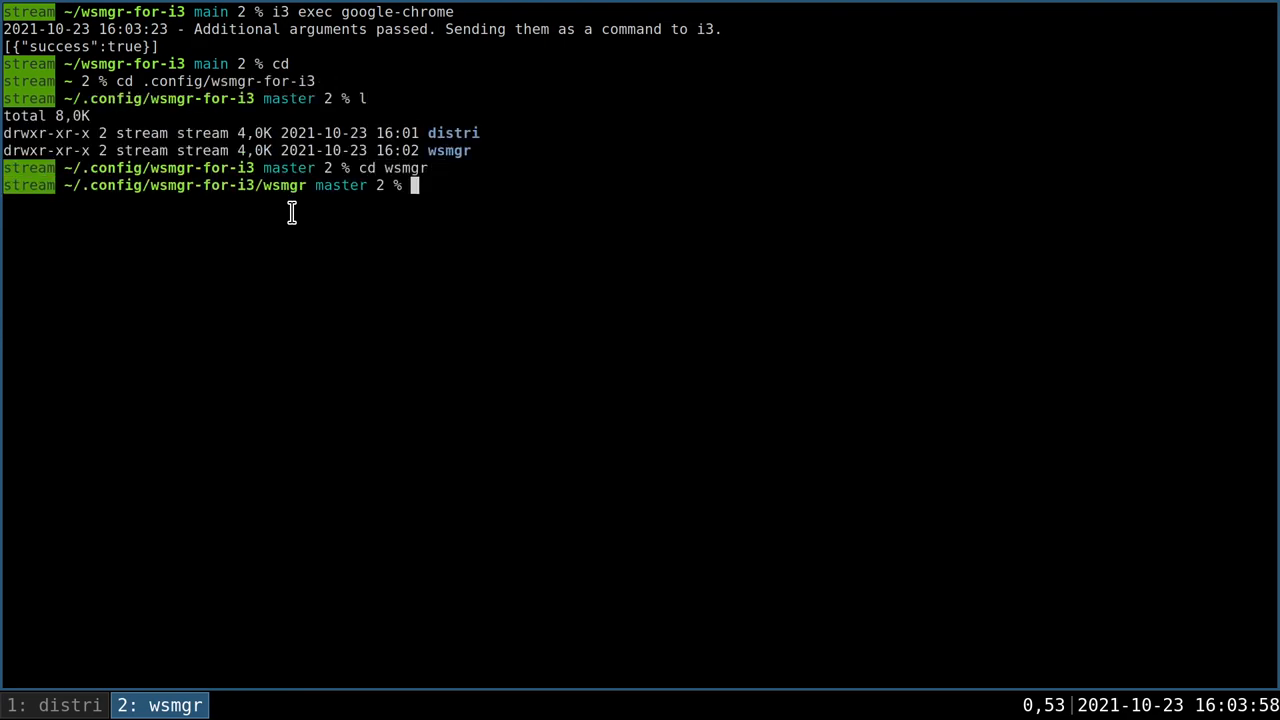
type("echo gokr")
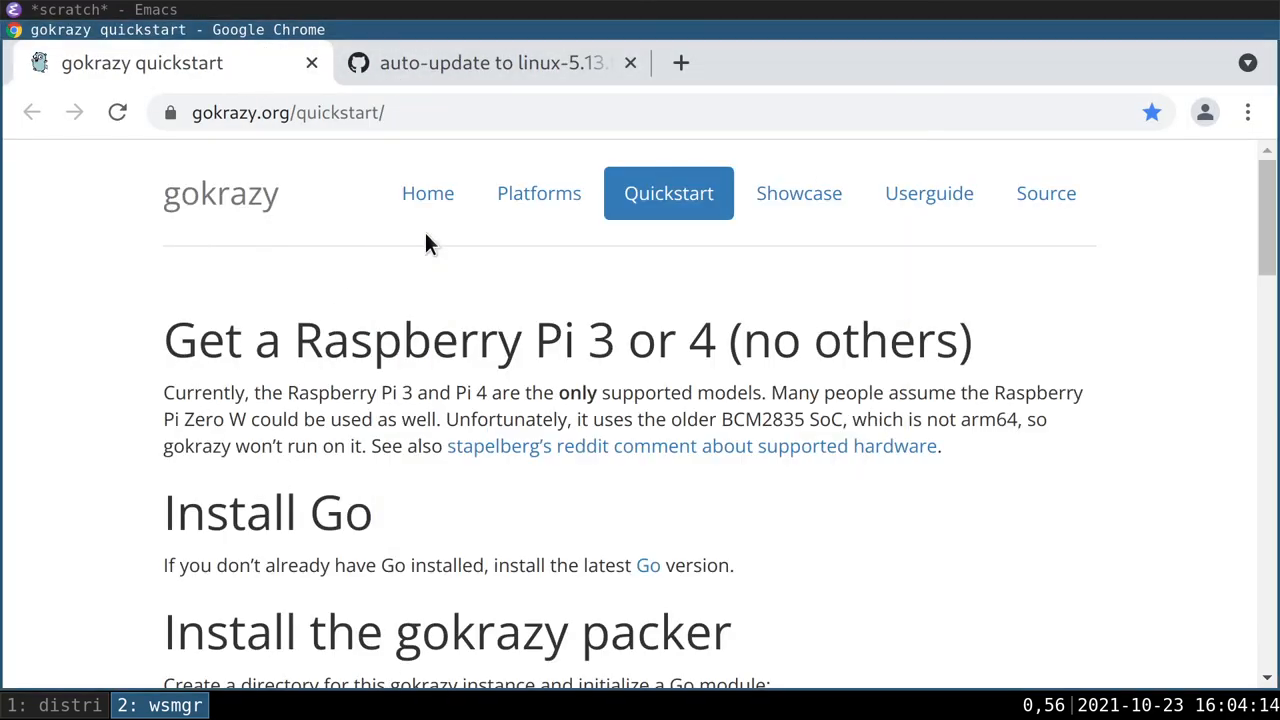
mouse_move(220, 170)
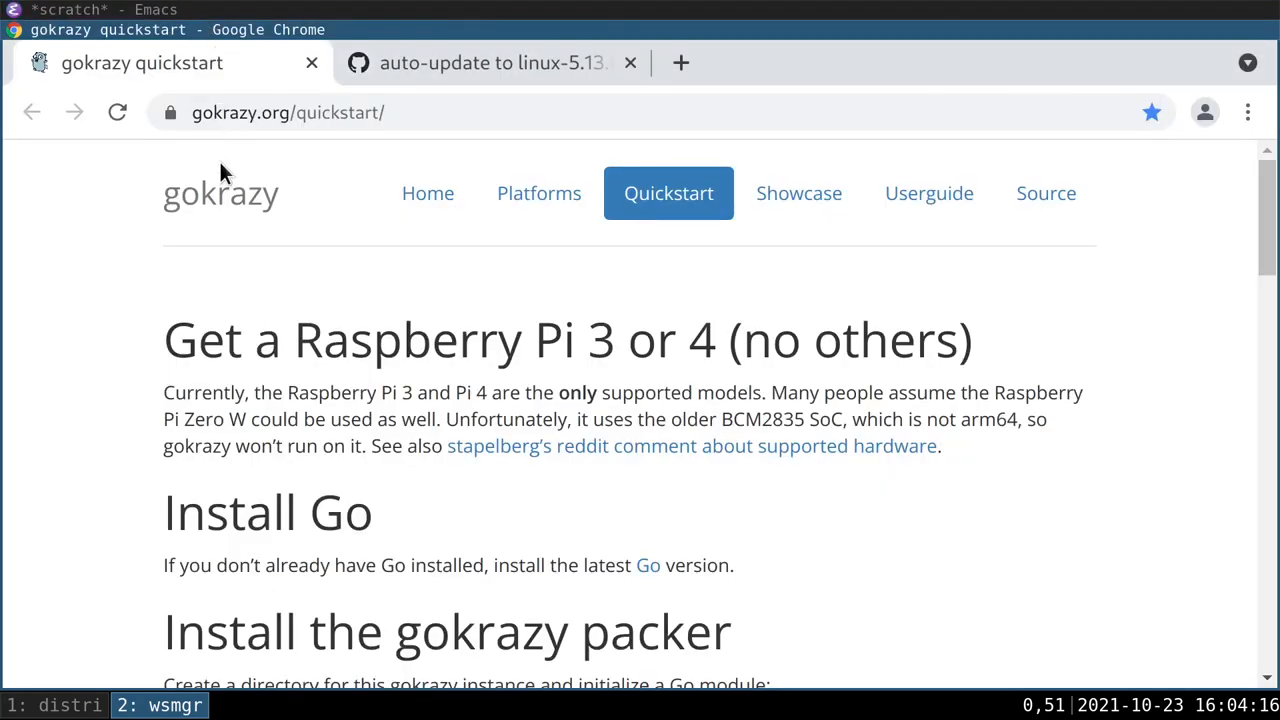